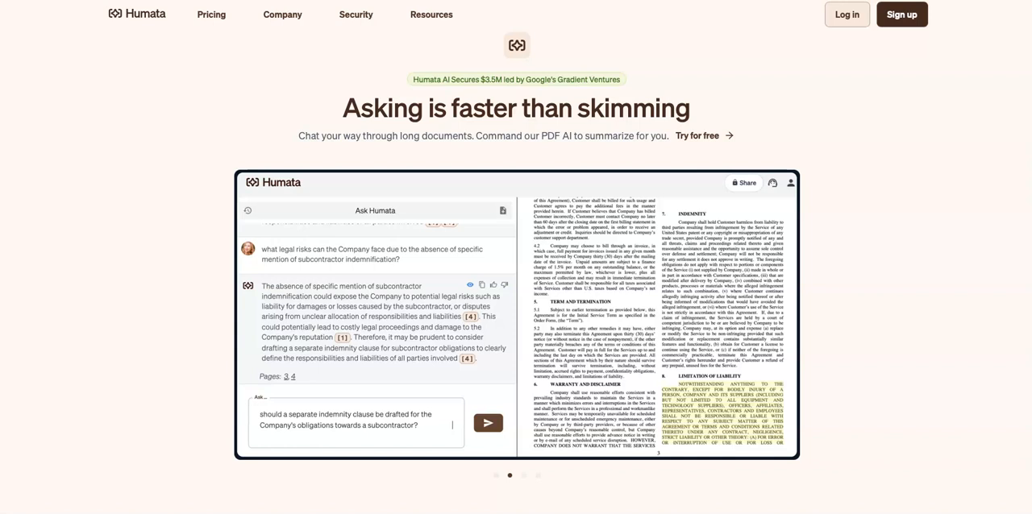
Log in to Humata and reach the All Files library listing the three uploaded PDFs.
click(523, 455)
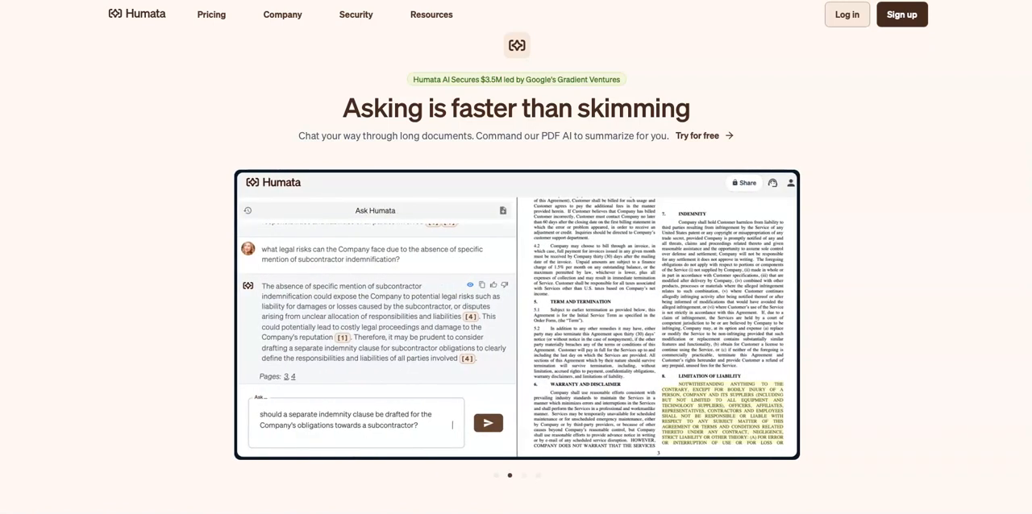
click(523, 454)
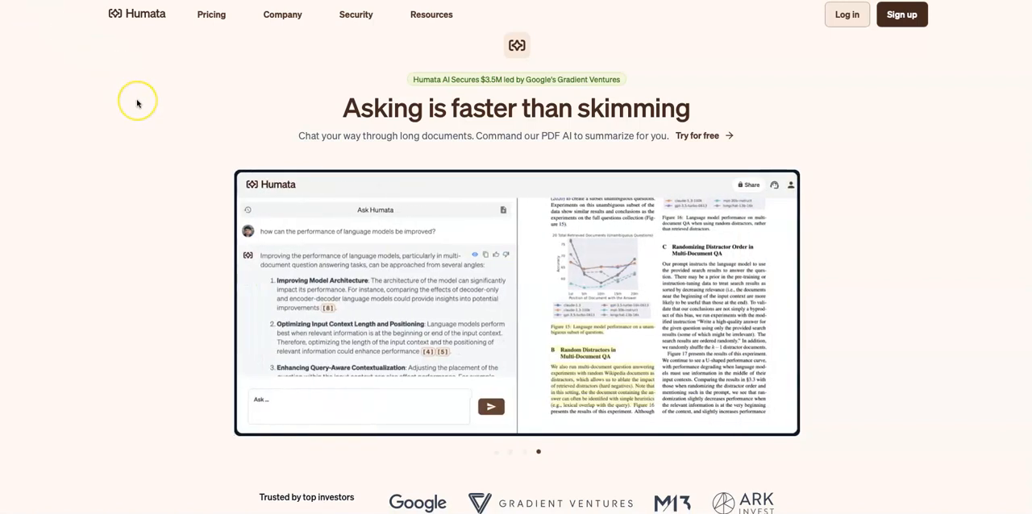
mouse_move(137, 103)
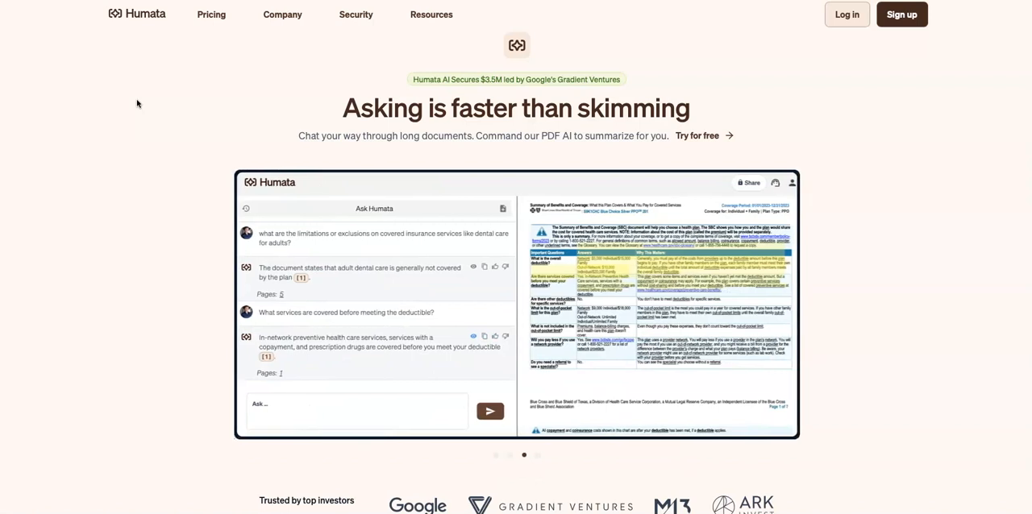
click(537, 452)
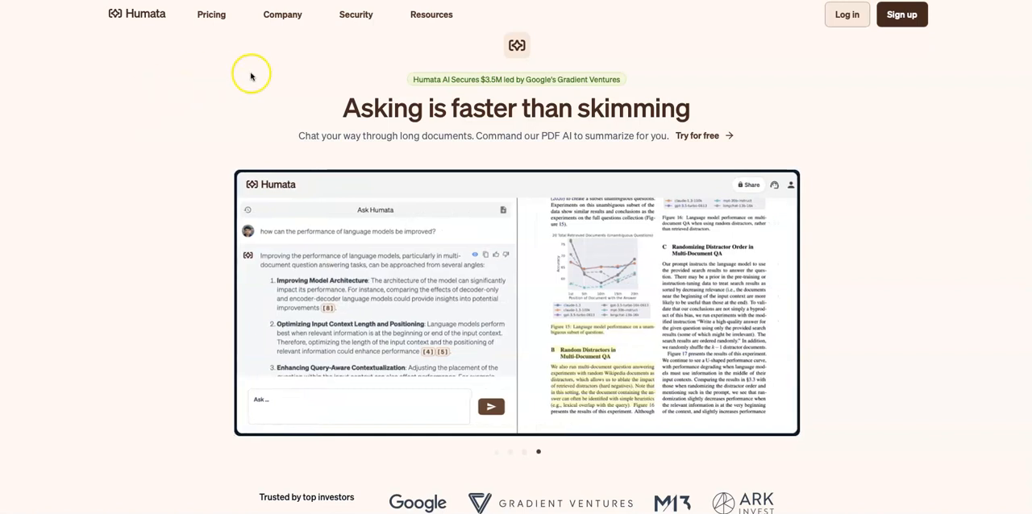
mouse_move(15, 299)
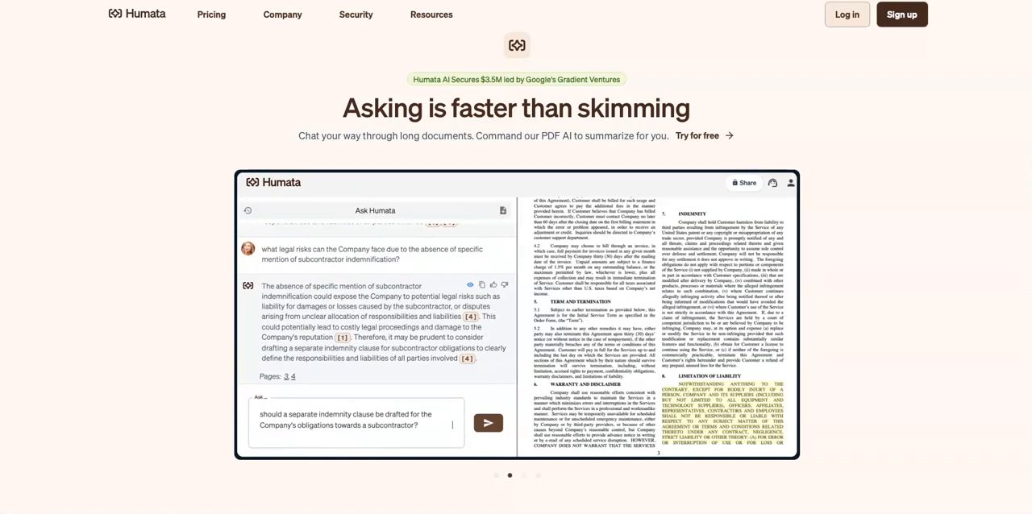
click(522, 476)
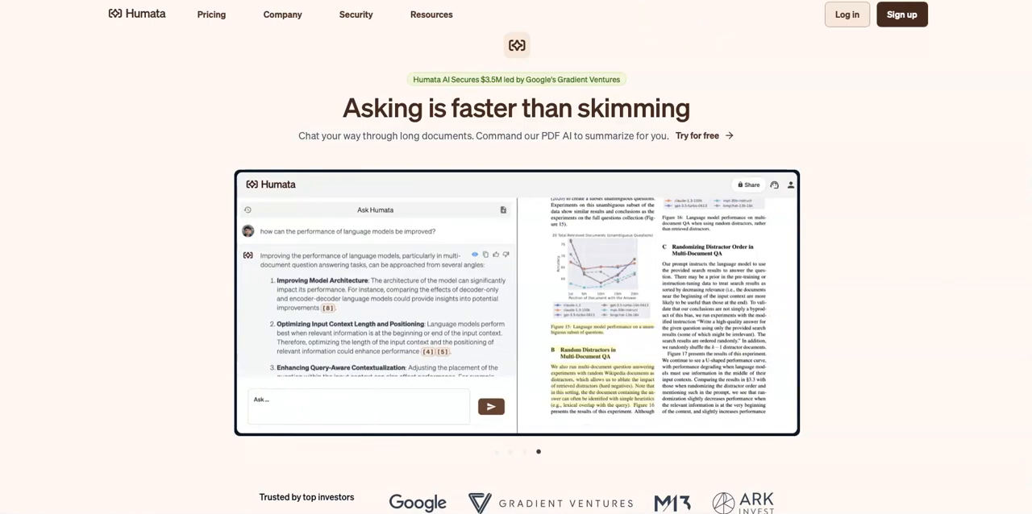
click(846, 13)
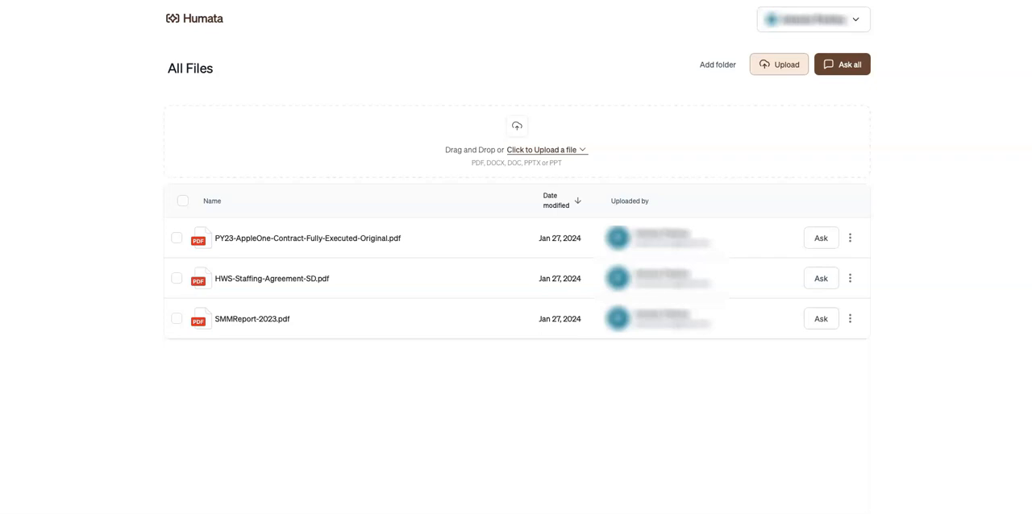
mouse_move(600, 86)
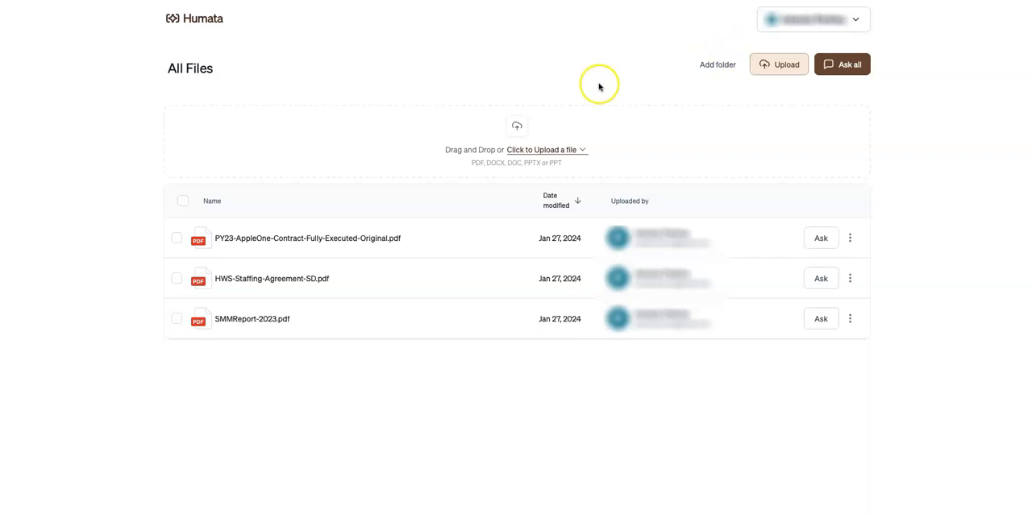
mouse_move(438, 153)
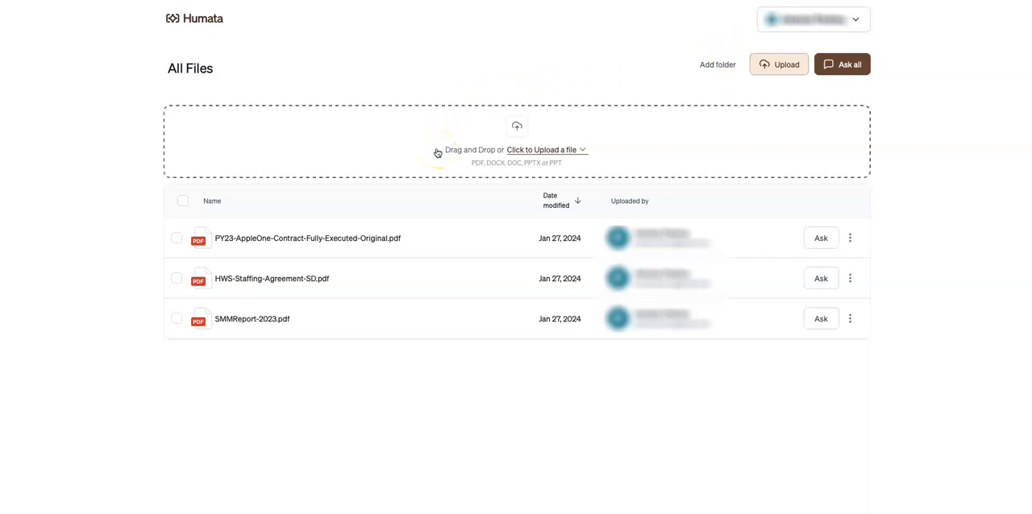
mouse_move(498, 175)
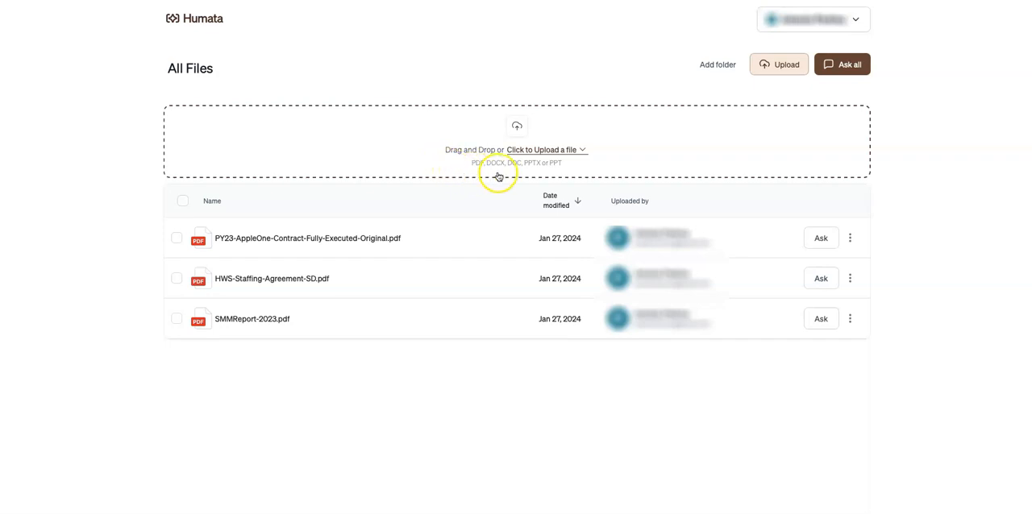
mouse_move(542, 174)
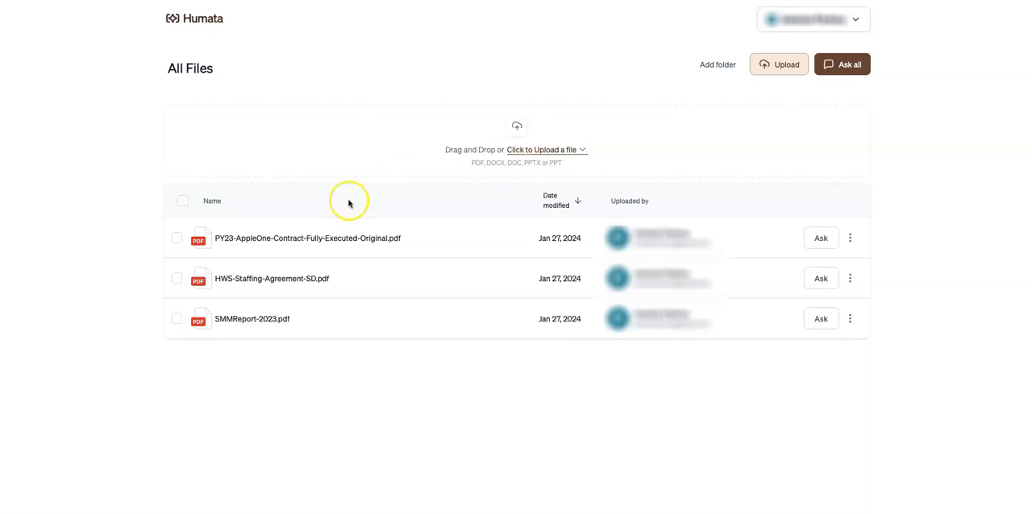
mouse_move(323, 235)
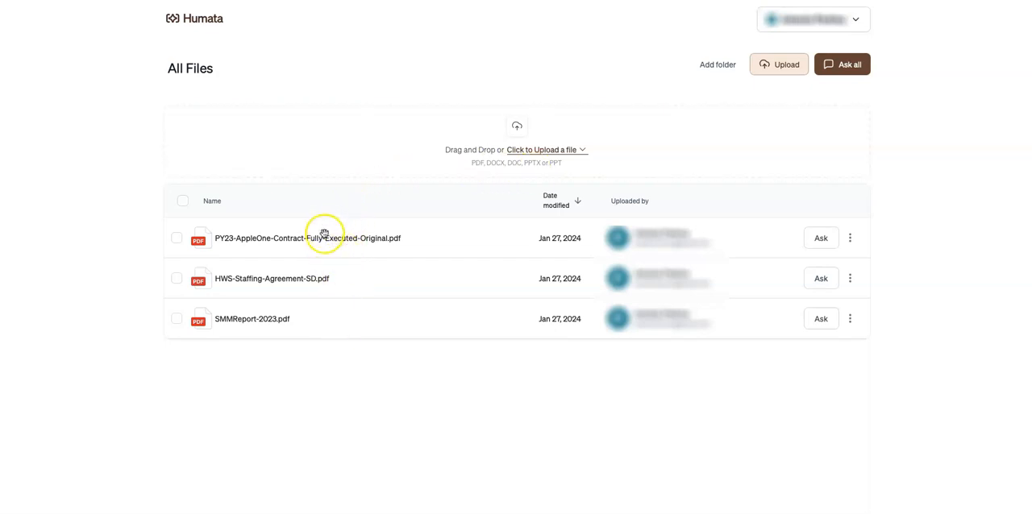
mouse_move(324, 360)
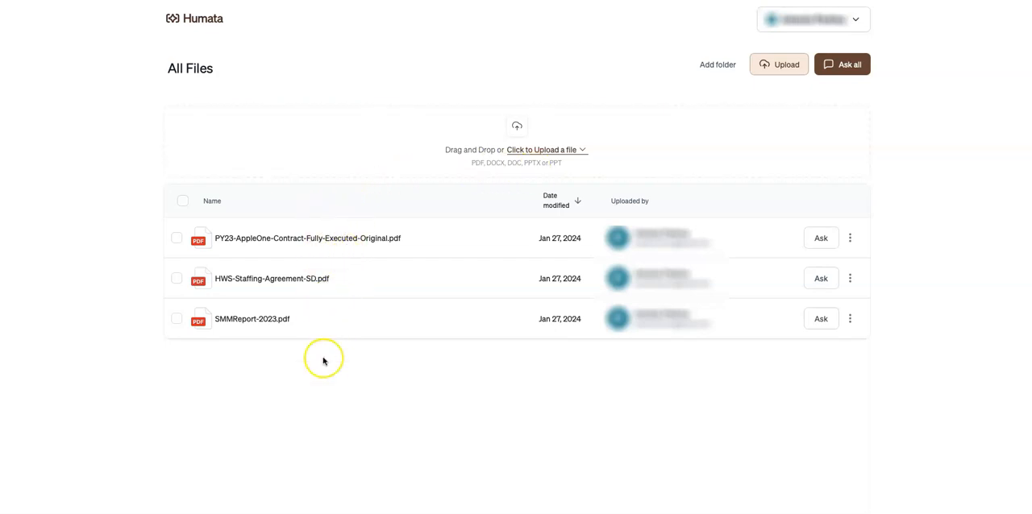
mouse_move(323, 361)
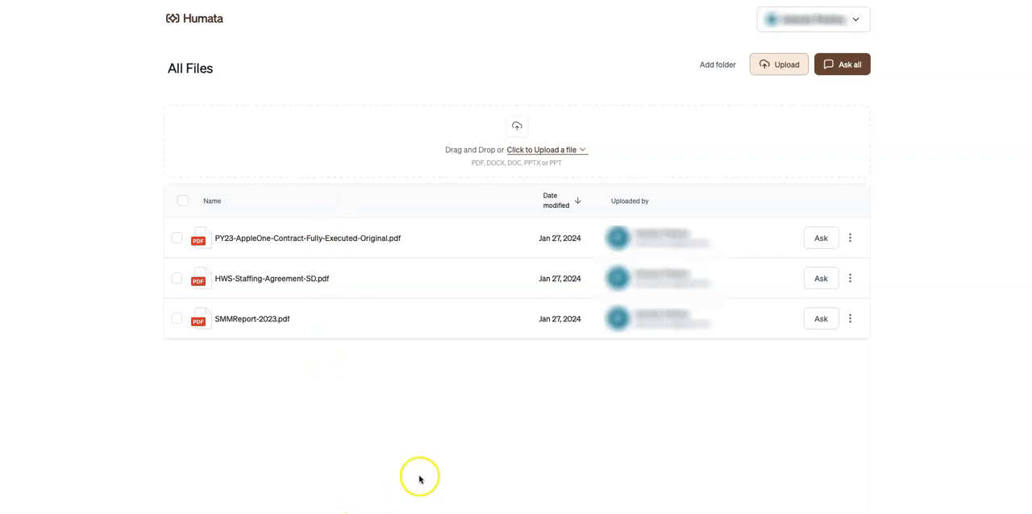
mouse_move(593, 429)
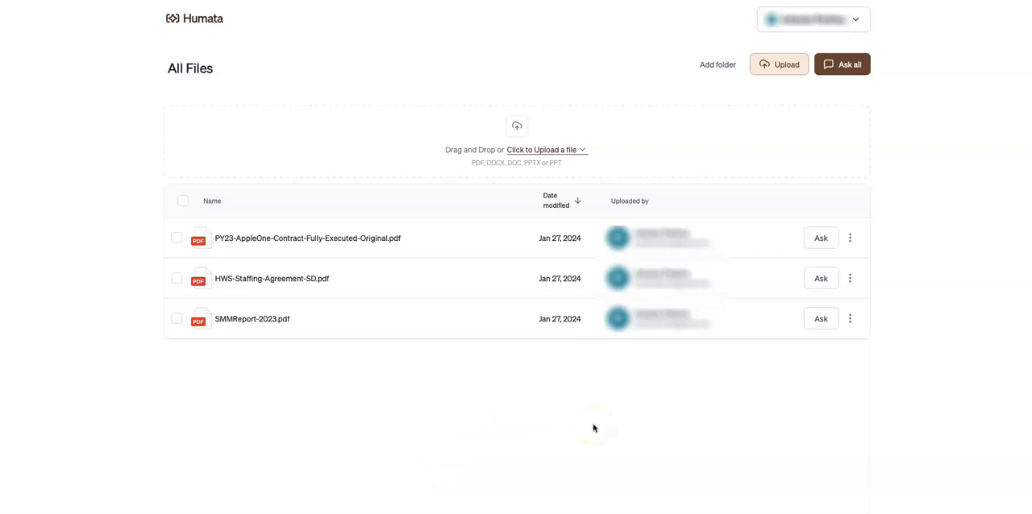
mouse_move(798, 400)
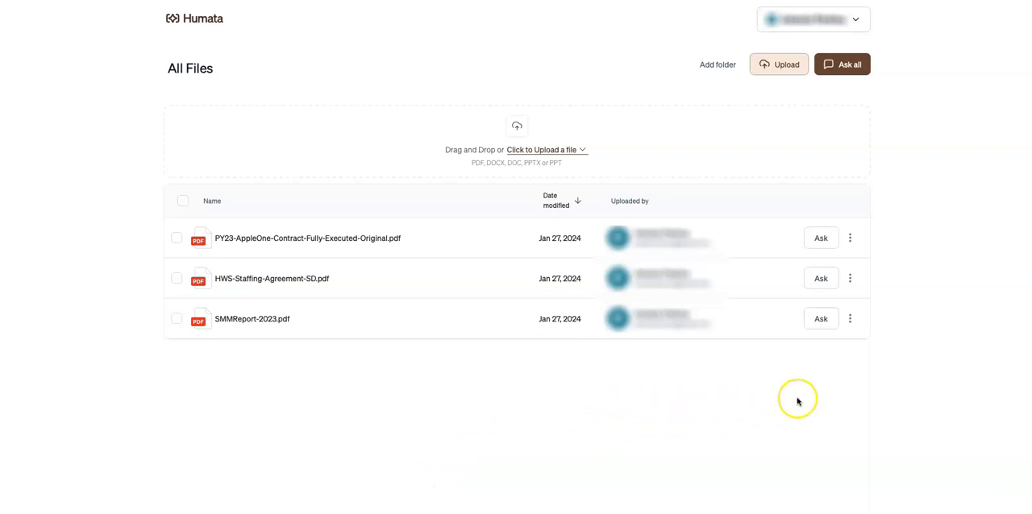
mouse_move(821, 332)
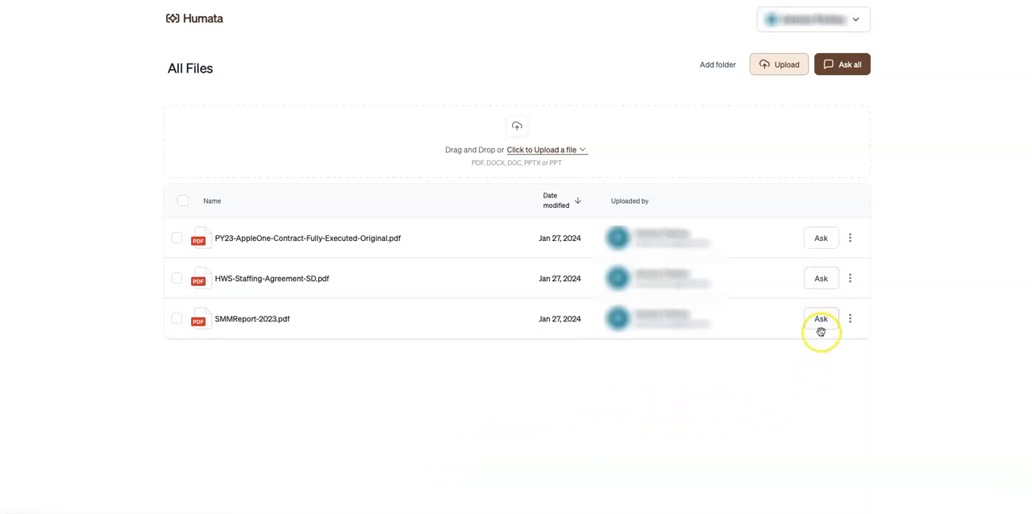
Start a document chat on SMMReport-2023.pdf showing its AI summary and example questions.
click(819, 319)
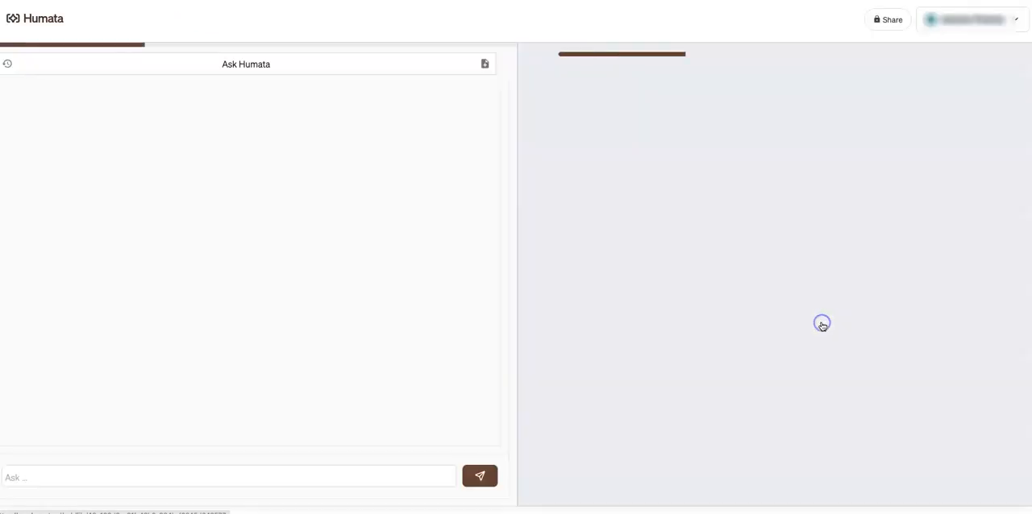
click(478, 476)
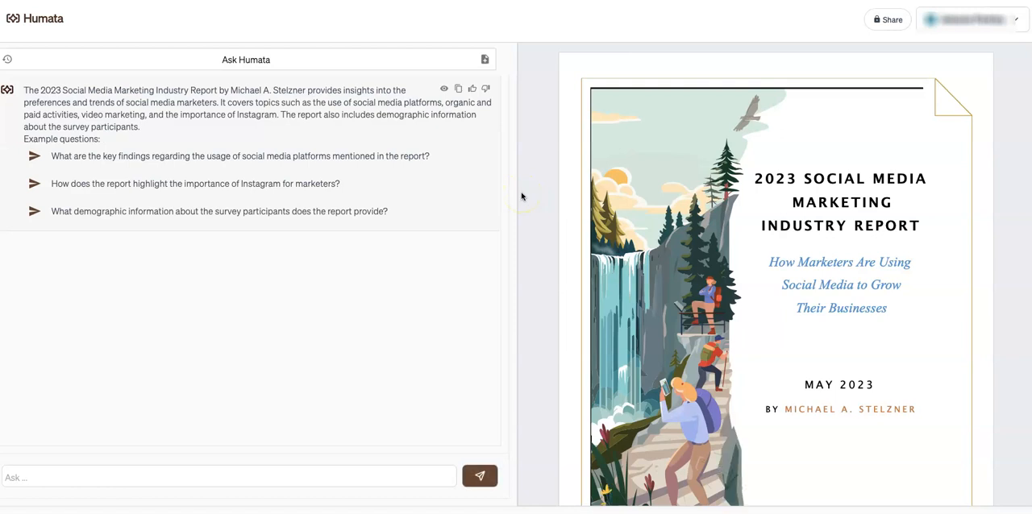
mouse_move(274, 84)
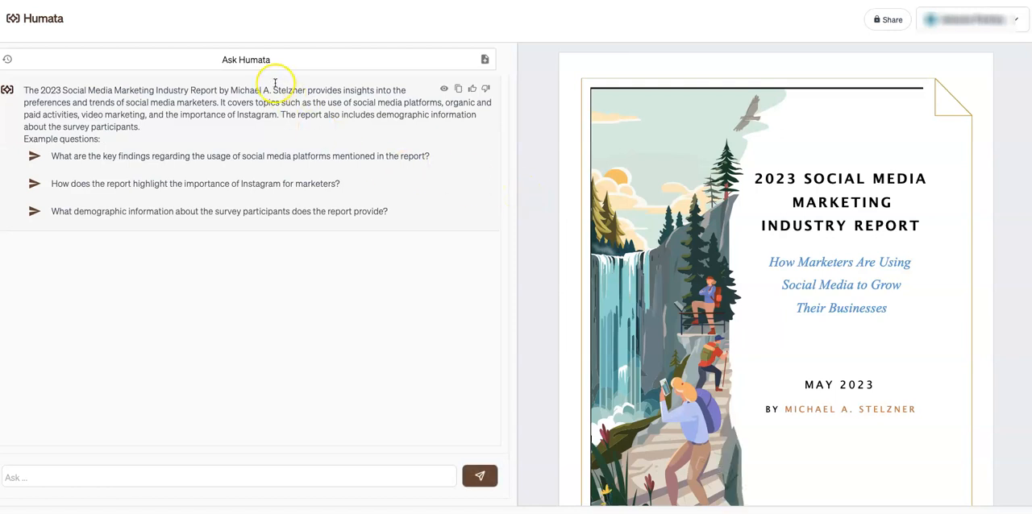
mouse_move(227, 236)
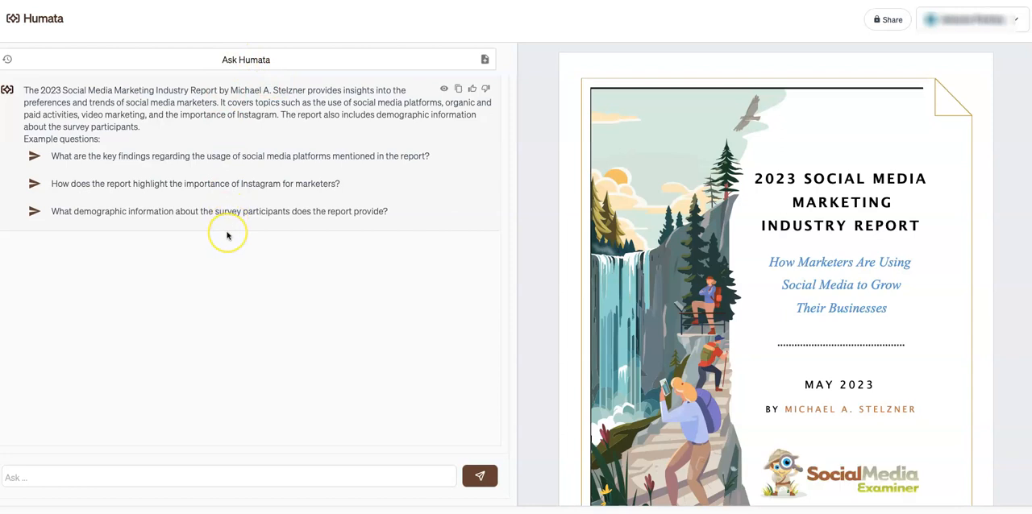
mouse_move(228, 235)
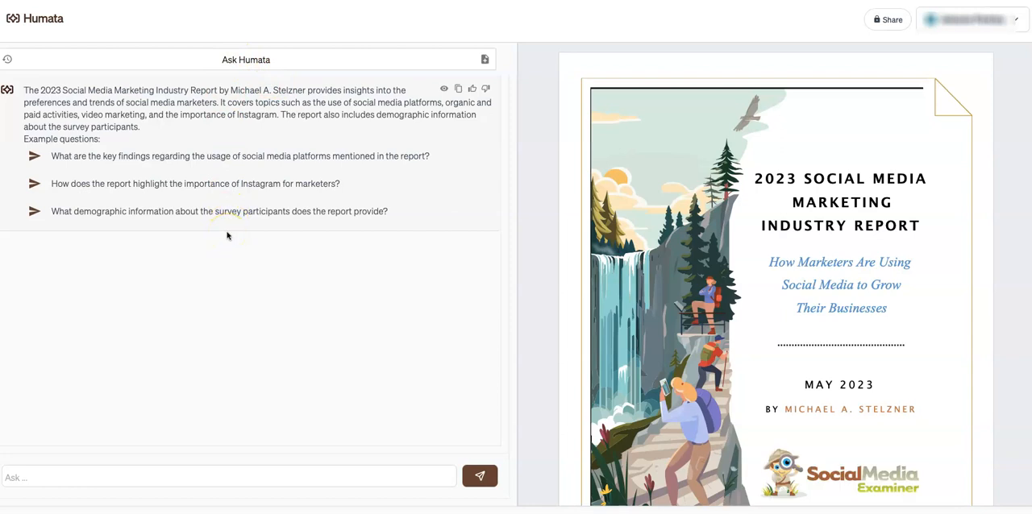
mouse_move(216, 119)
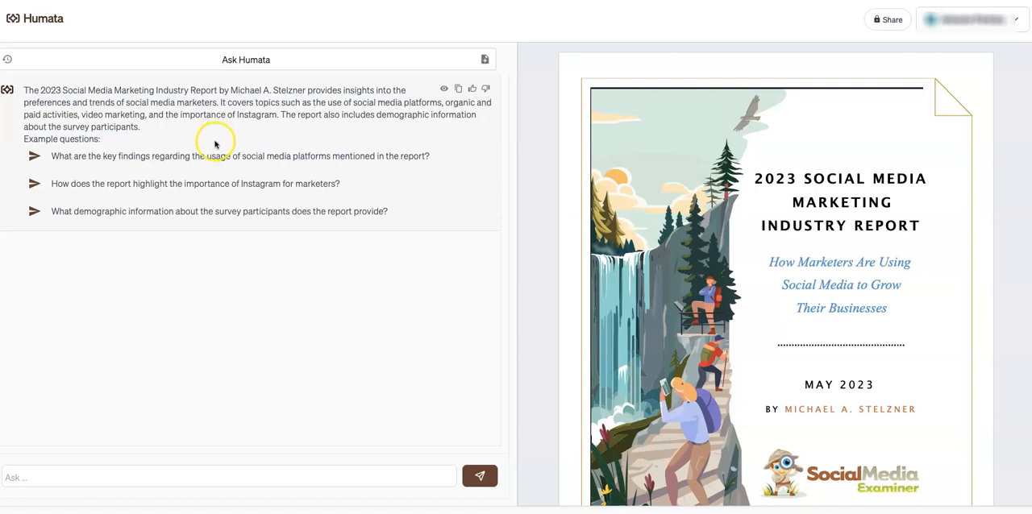
mouse_move(212, 177)
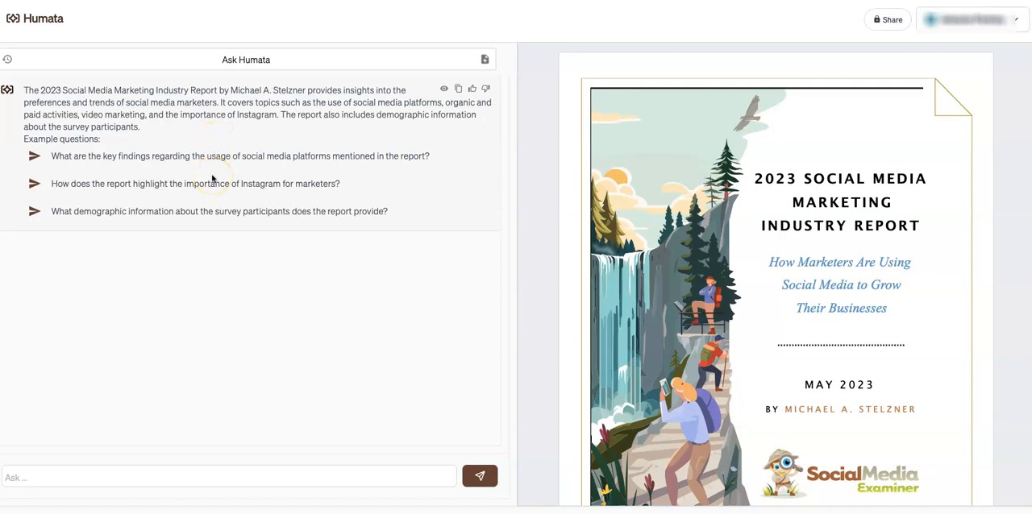
mouse_move(226, 294)
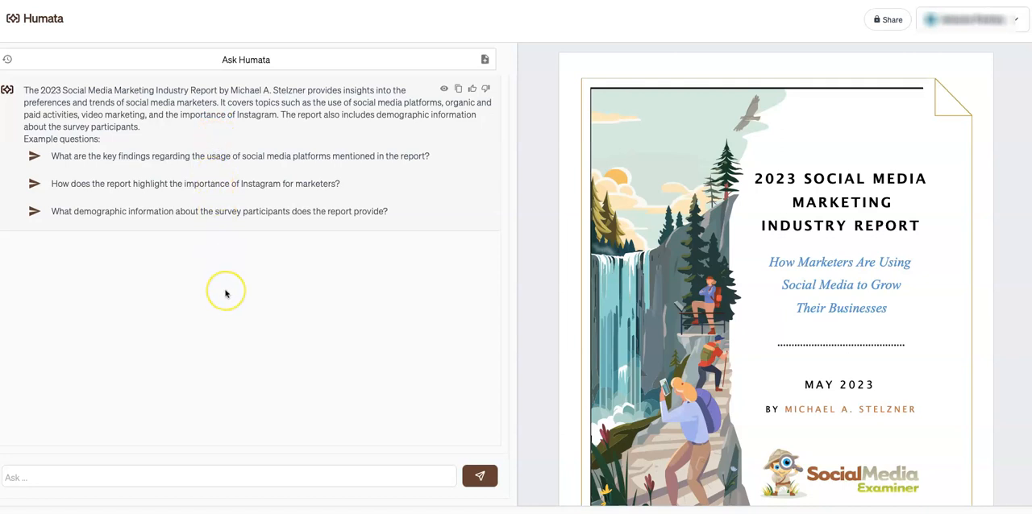
mouse_move(225, 293)
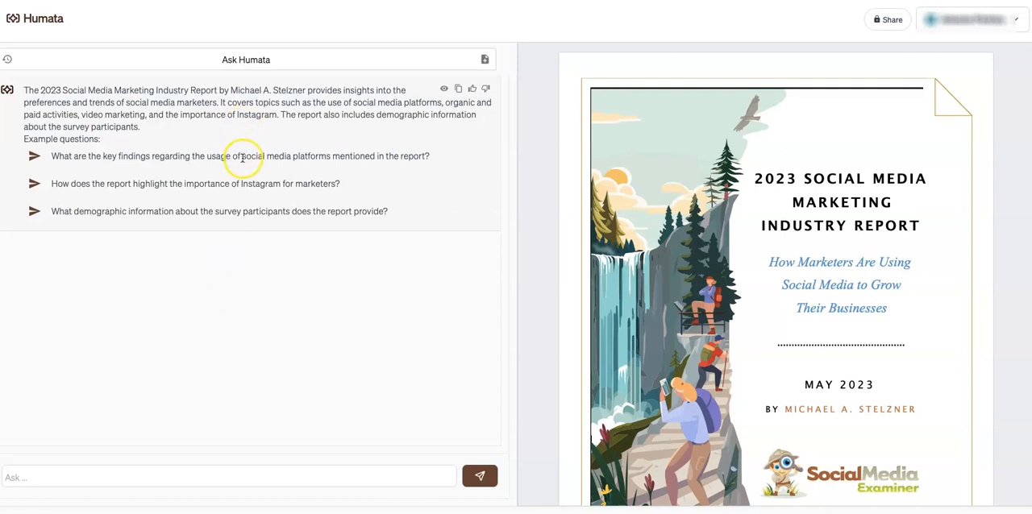
mouse_move(250, 270)
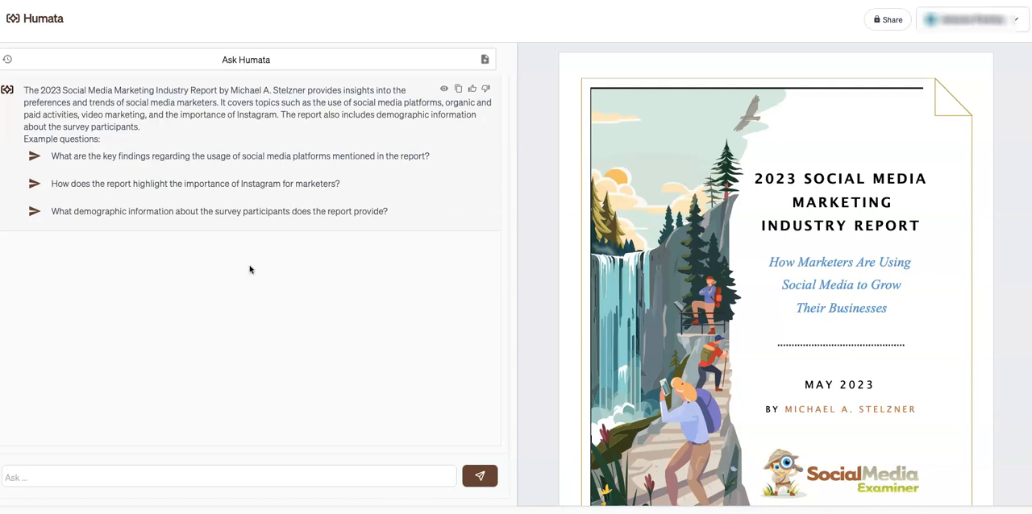
mouse_move(168, 178)
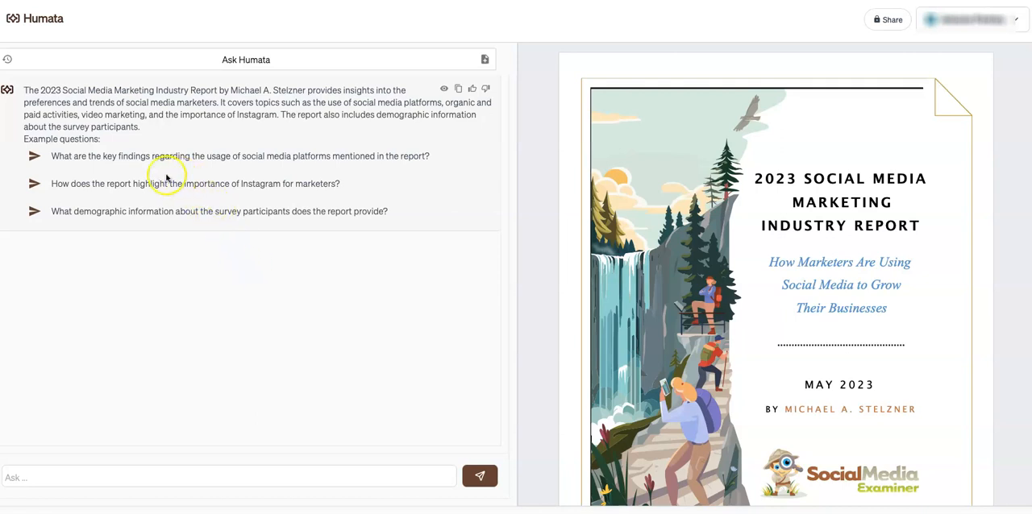
mouse_move(347, 200)
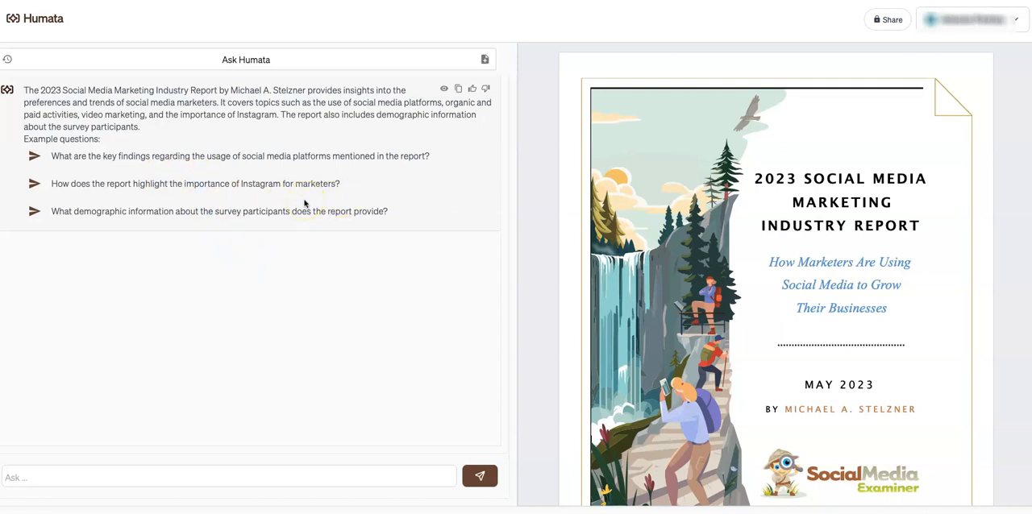
mouse_move(798, 218)
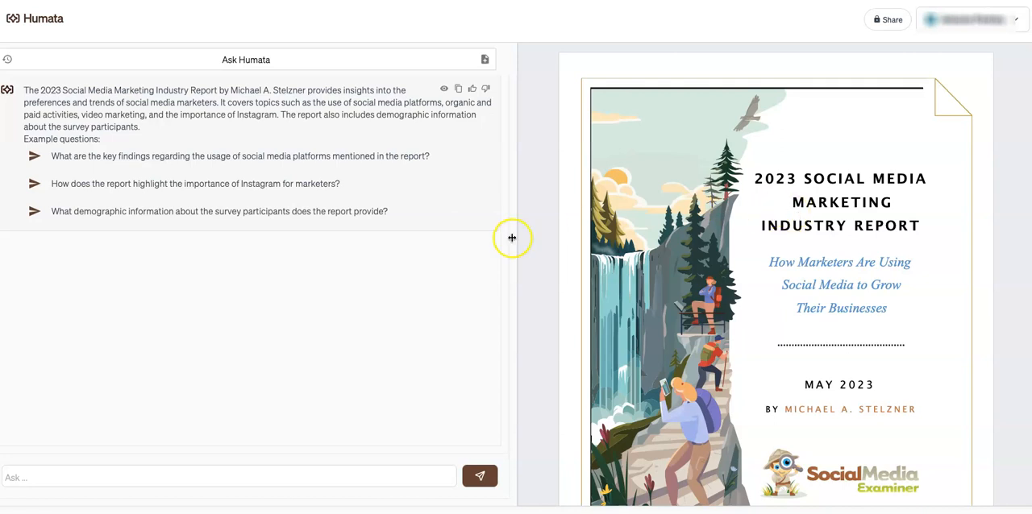
mouse_move(790, 299)
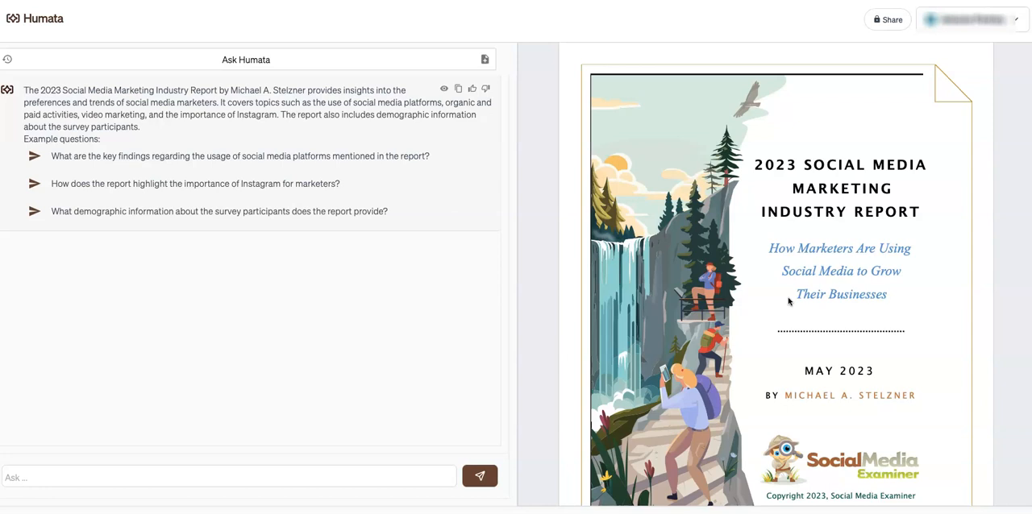
mouse_move(750, 332)
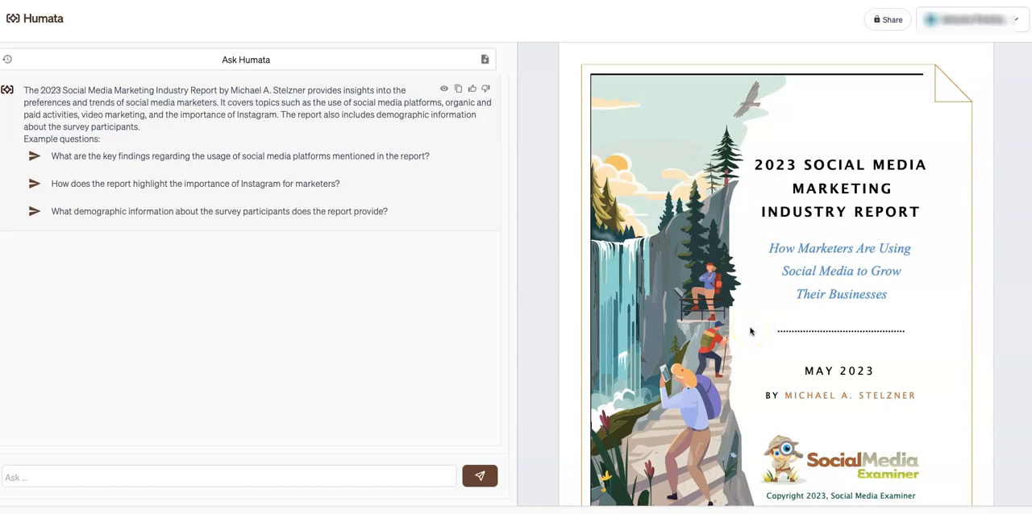
Page the report from its cover through the charts to the B2B vs. B2C page around page 17.
scroll(down, 3)
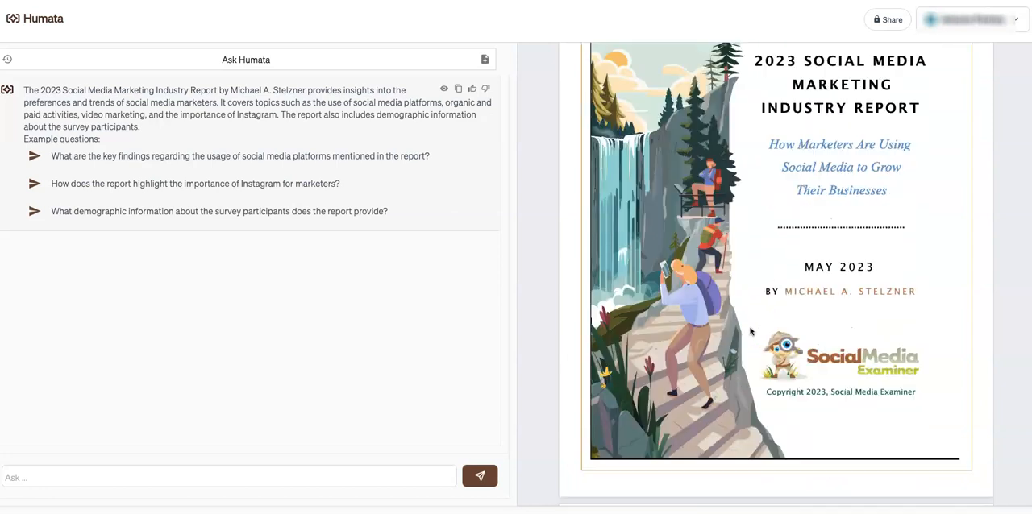
scroll(down, 3)
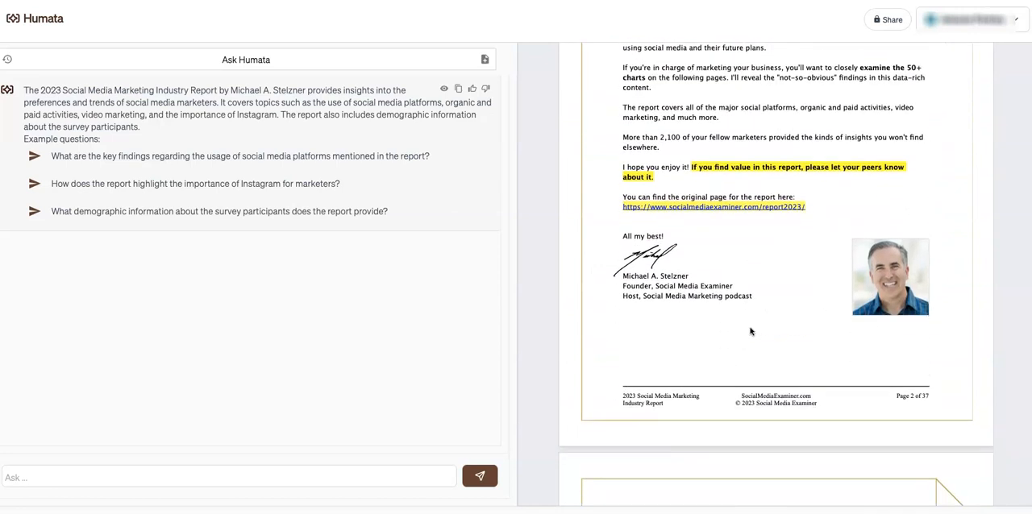
scroll(up, 3)
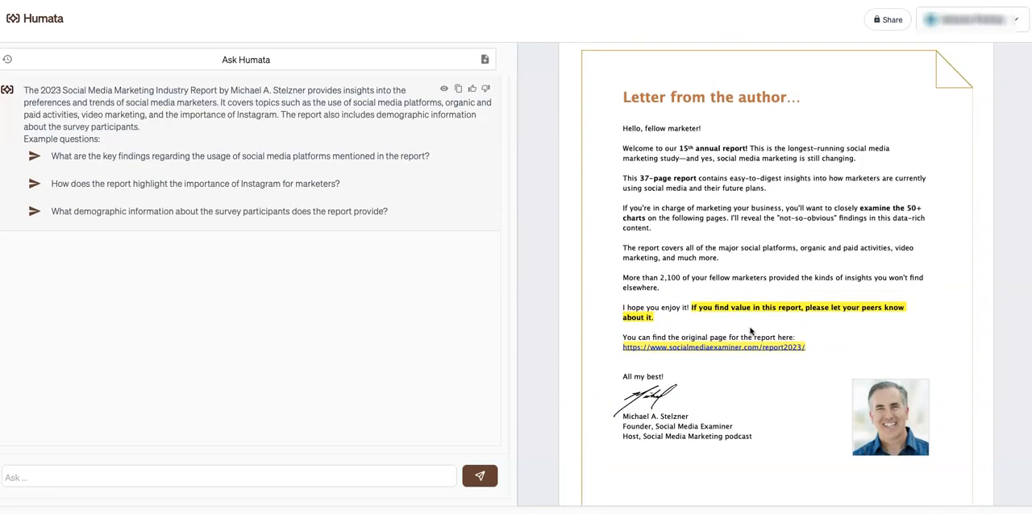
scroll(down, 3)
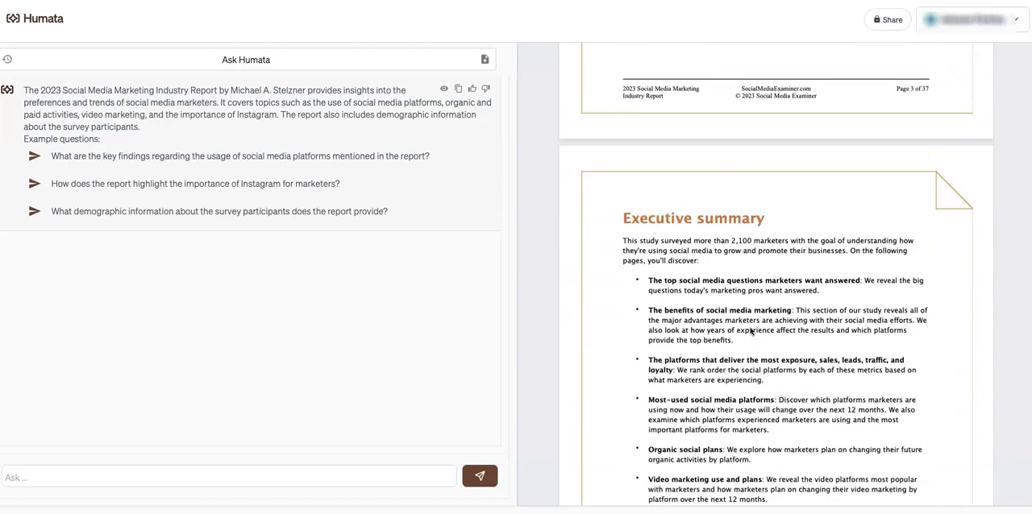
scroll(down, 3)
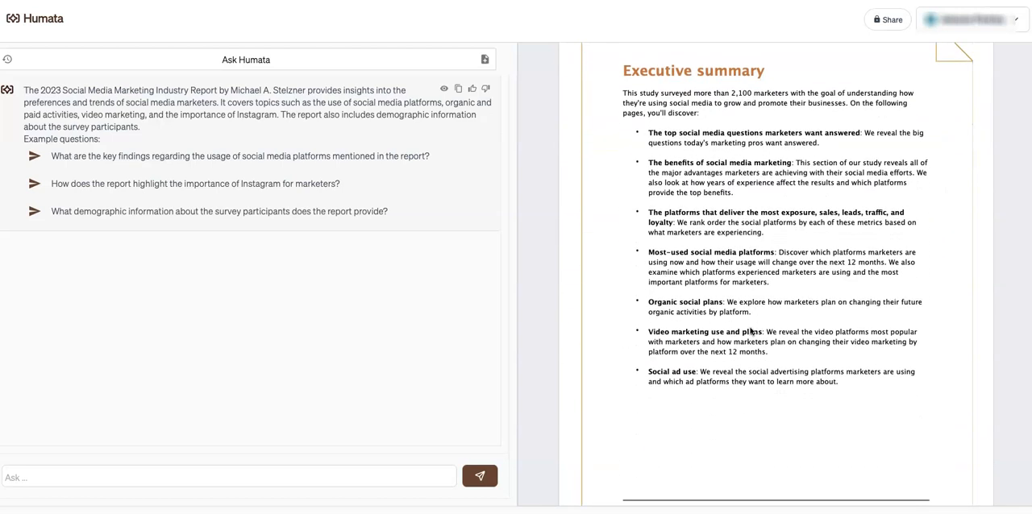
scroll(down, 3)
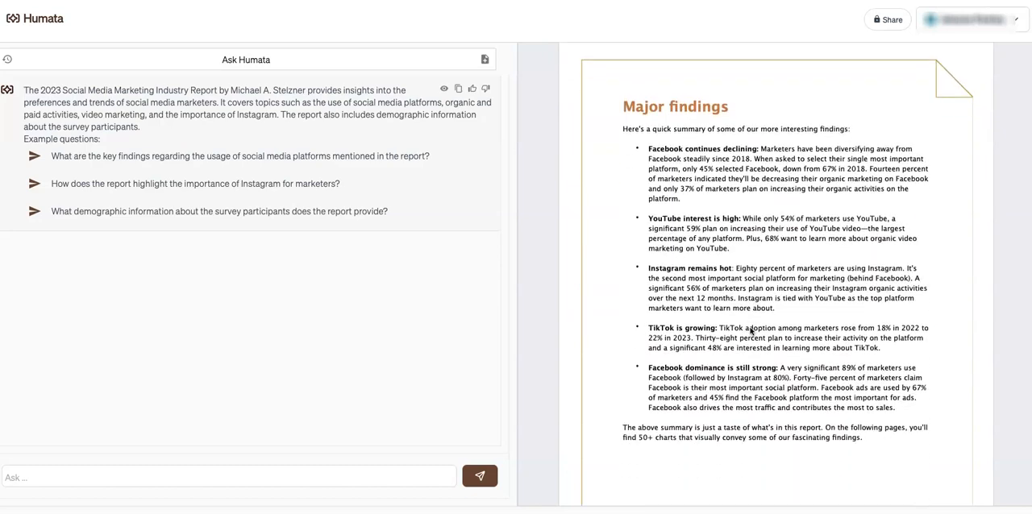
scroll(up, 3)
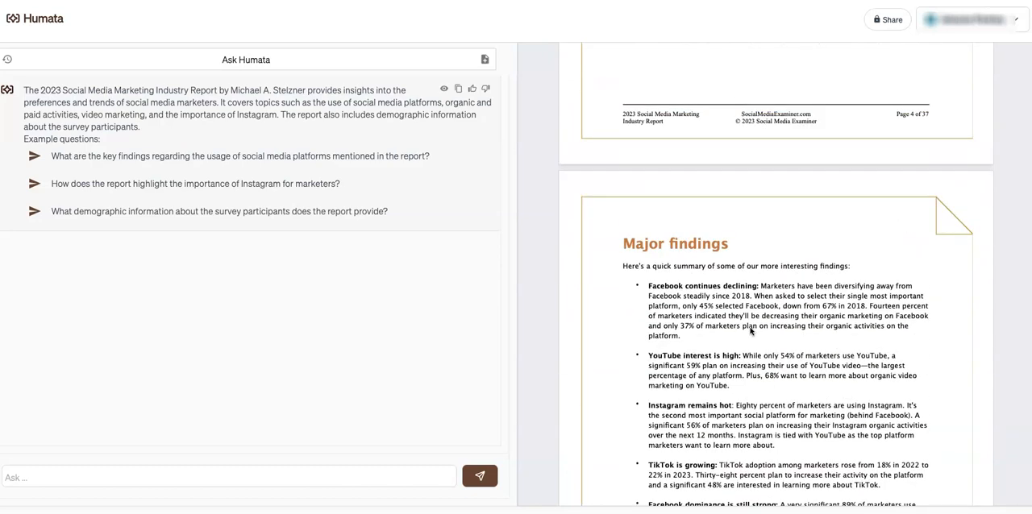
scroll(down, 3)
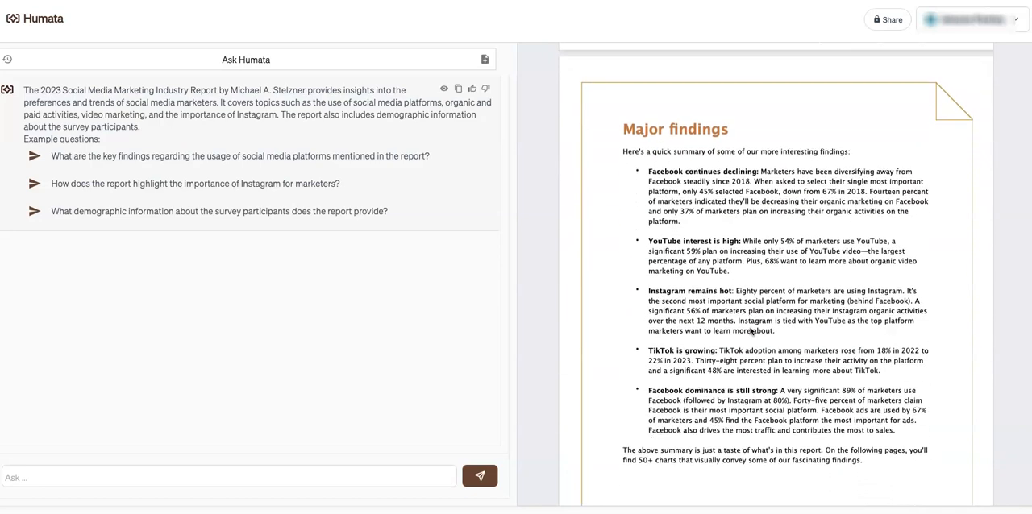
scroll(down, 3)
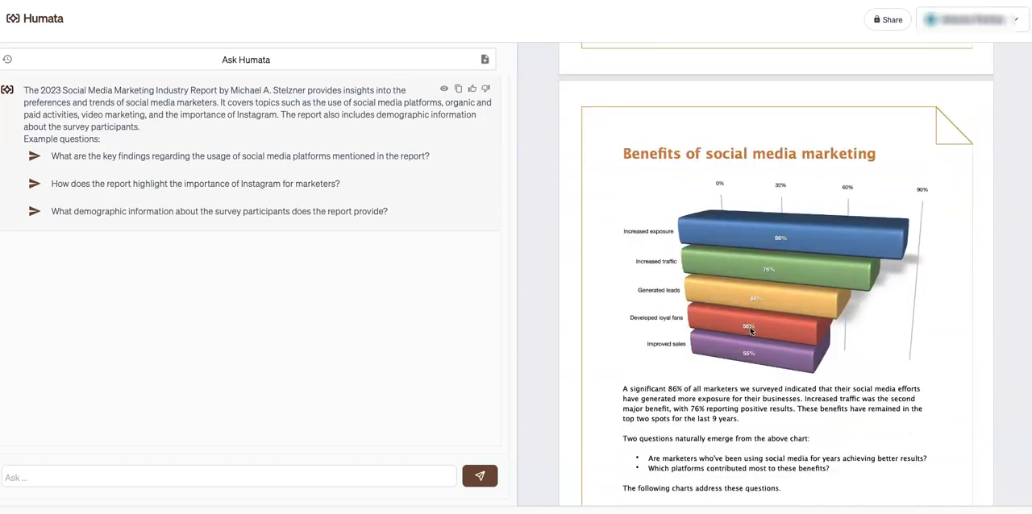
scroll(down, 3)
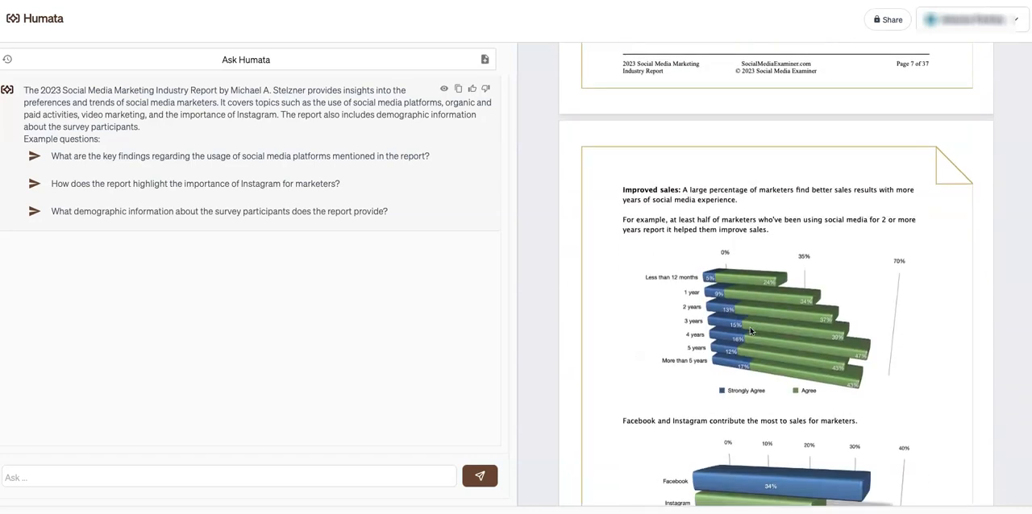
scroll(down, 3)
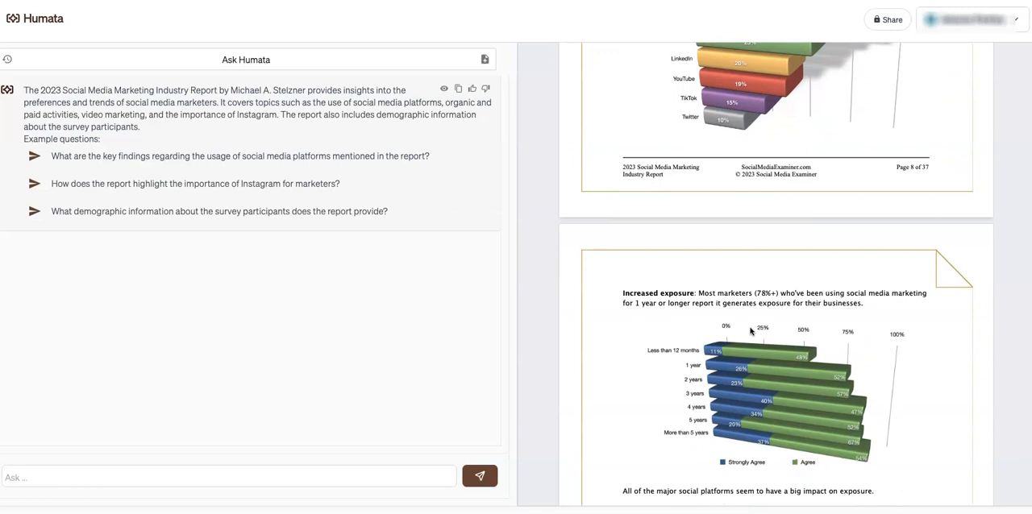
scroll(down, 3)
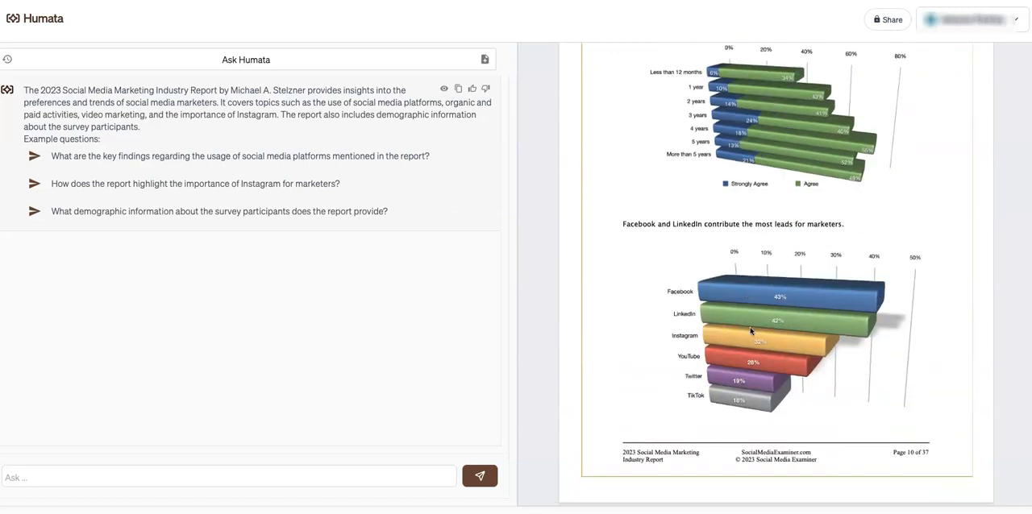
scroll(down, 3)
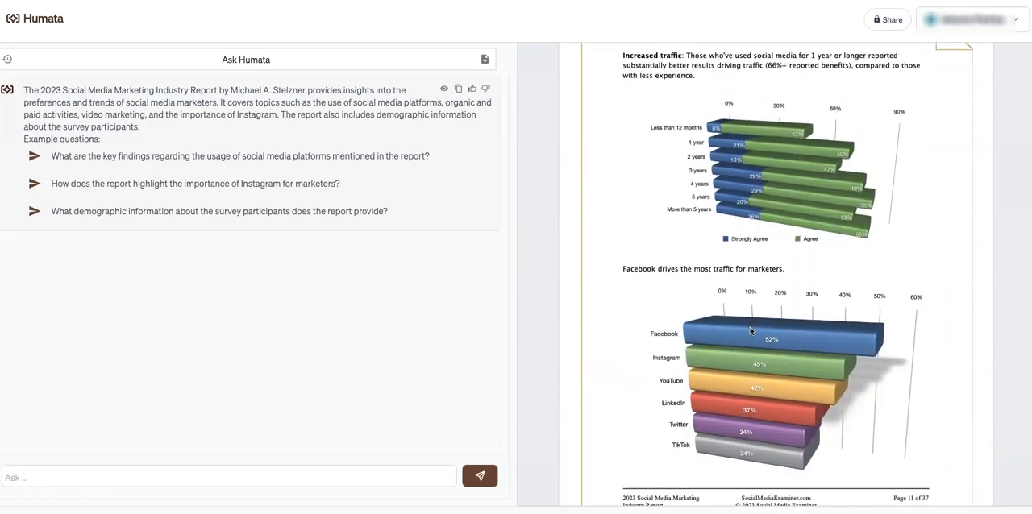
scroll(down, 3)
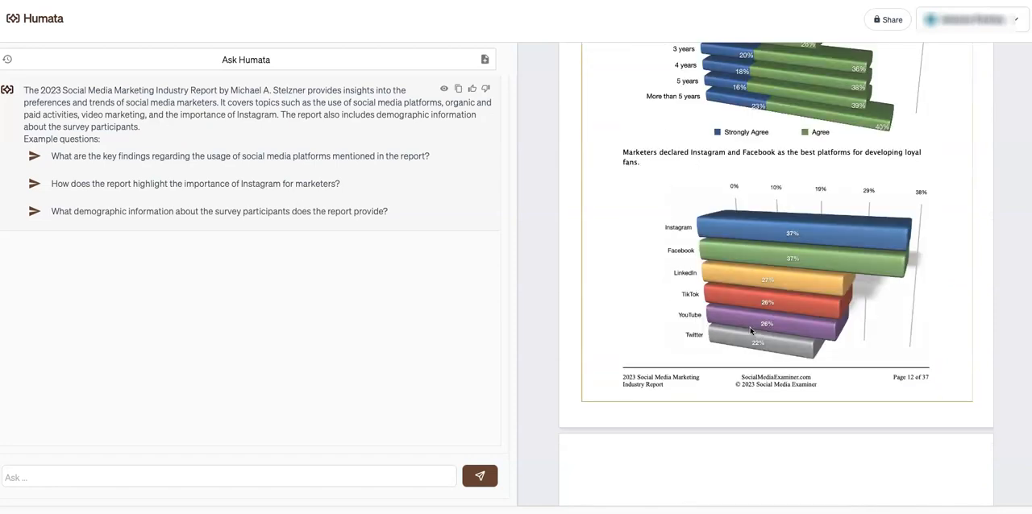
scroll(down, 3)
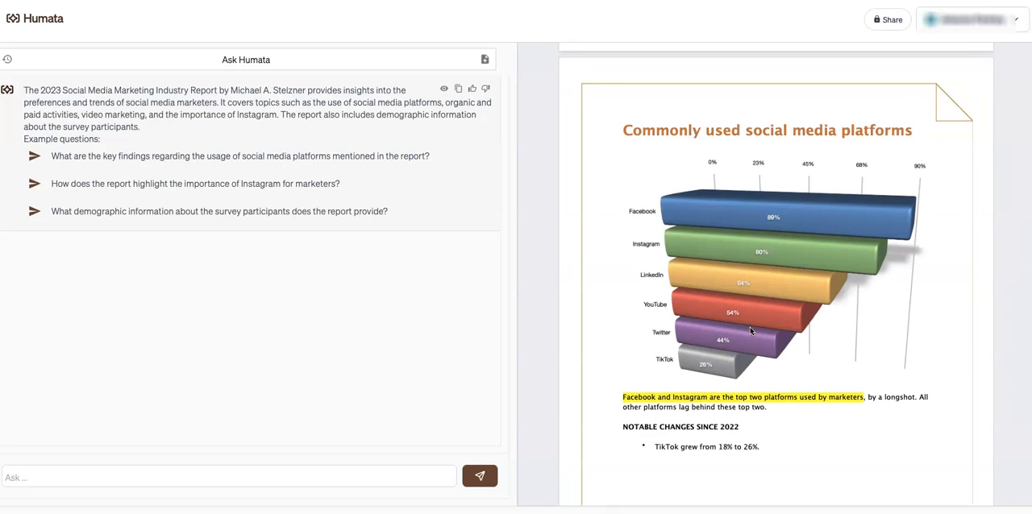
scroll(down, 3)
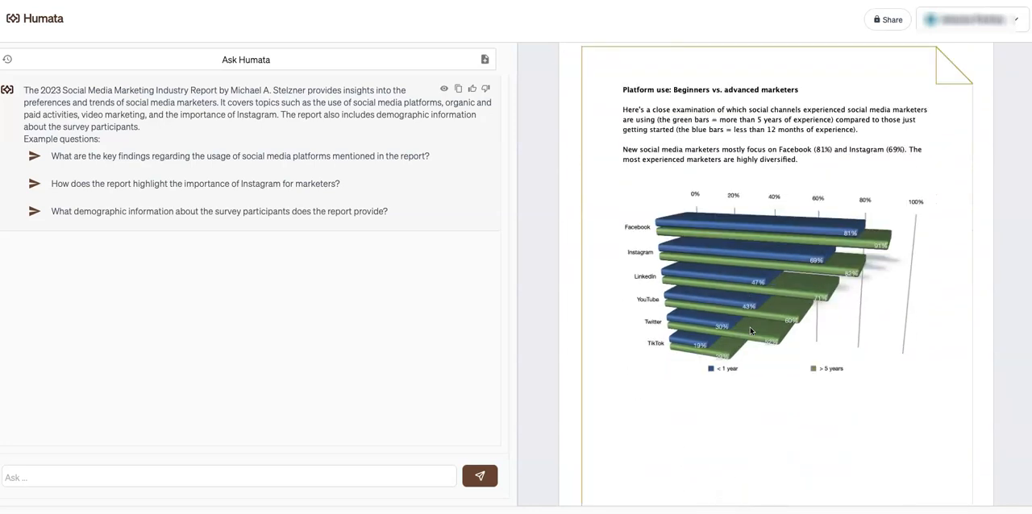
scroll(down, 3)
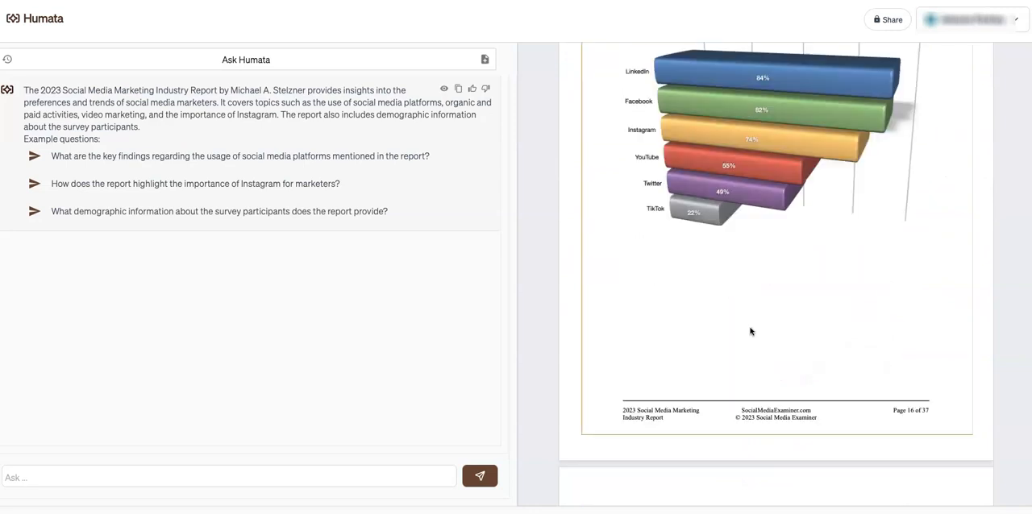
scroll(down, 3)
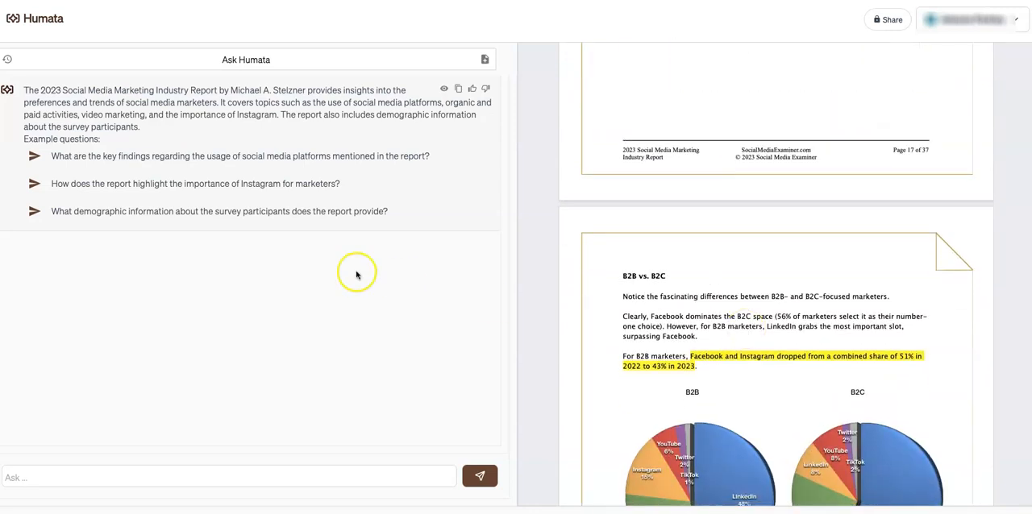
mouse_move(313, 150)
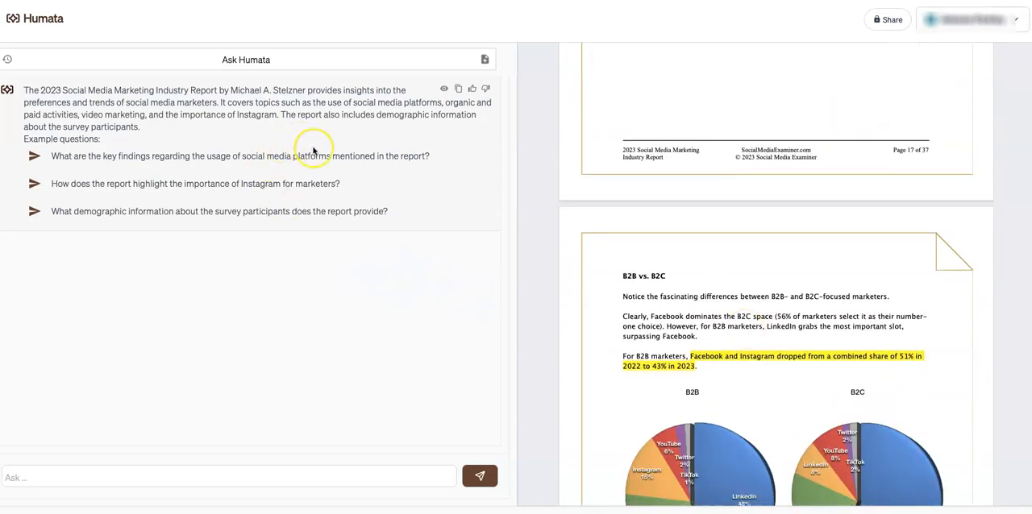
mouse_move(193, 144)
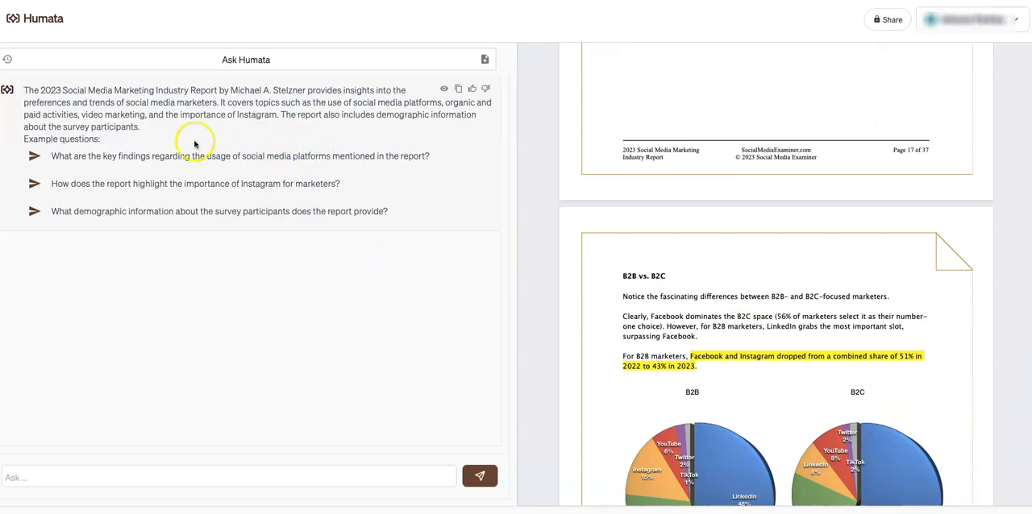
mouse_move(190, 145)
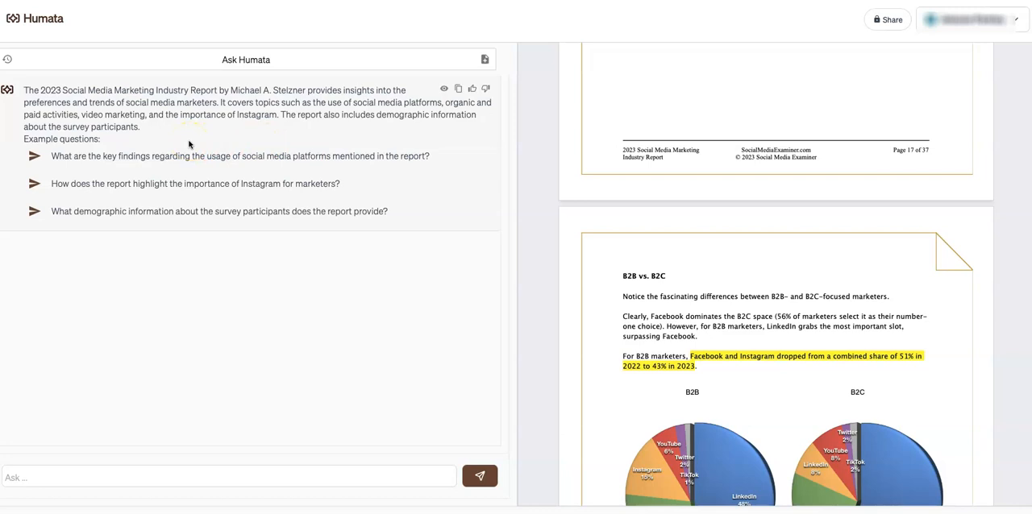
mouse_move(222, 135)
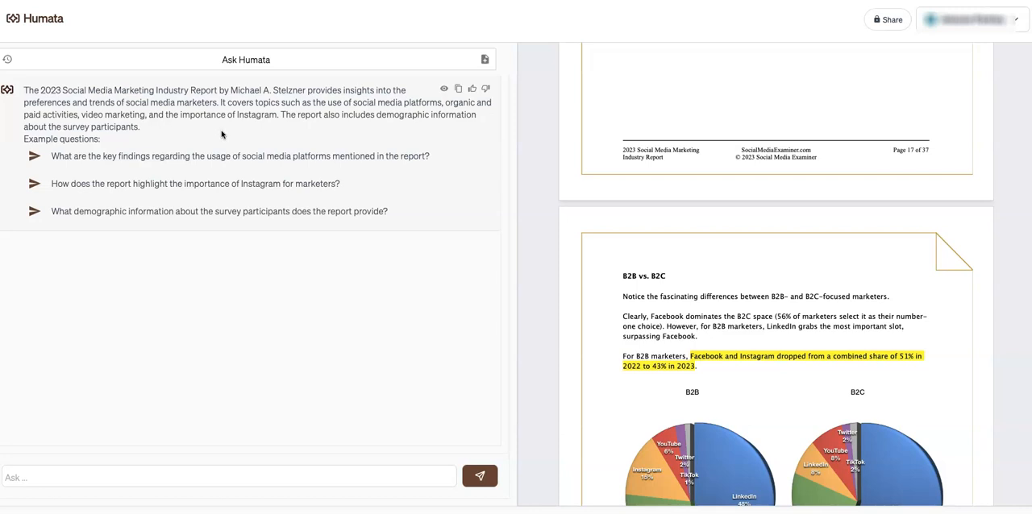
mouse_move(277, 150)
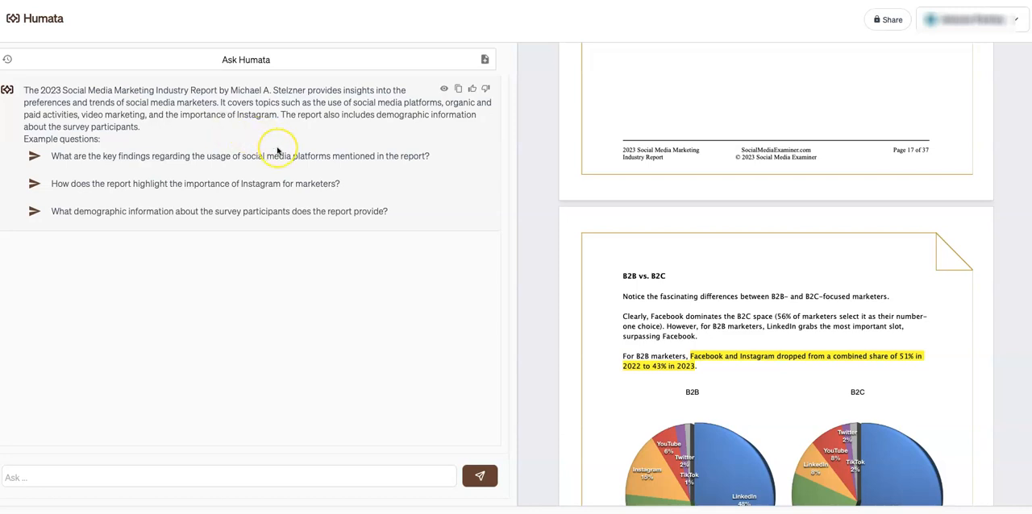
mouse_move(193, 177)
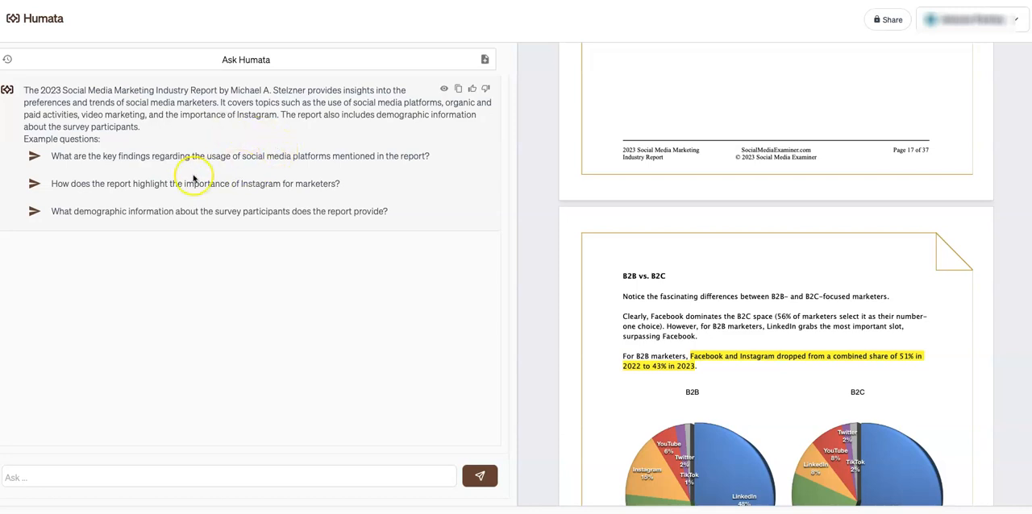
mouse_move(151, 174)
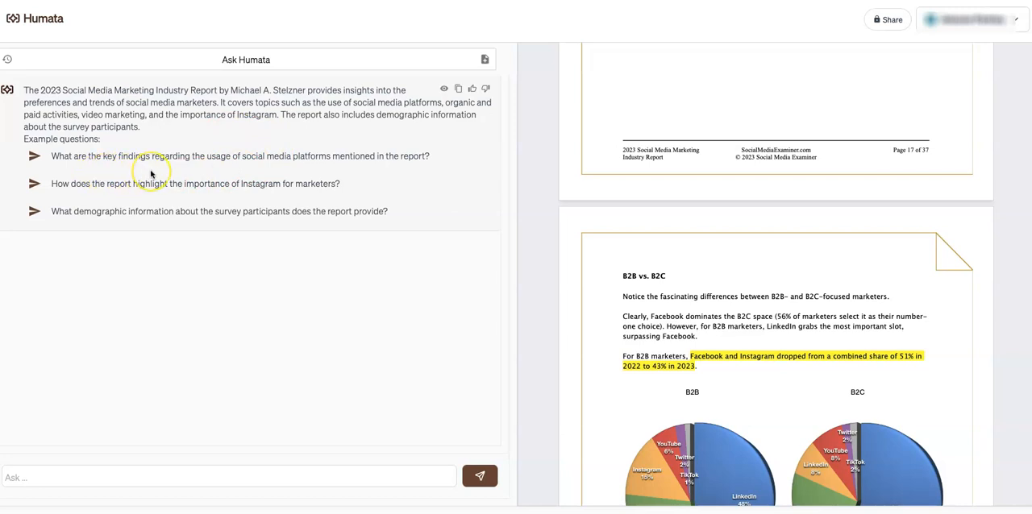
mouse_move(187, 174)
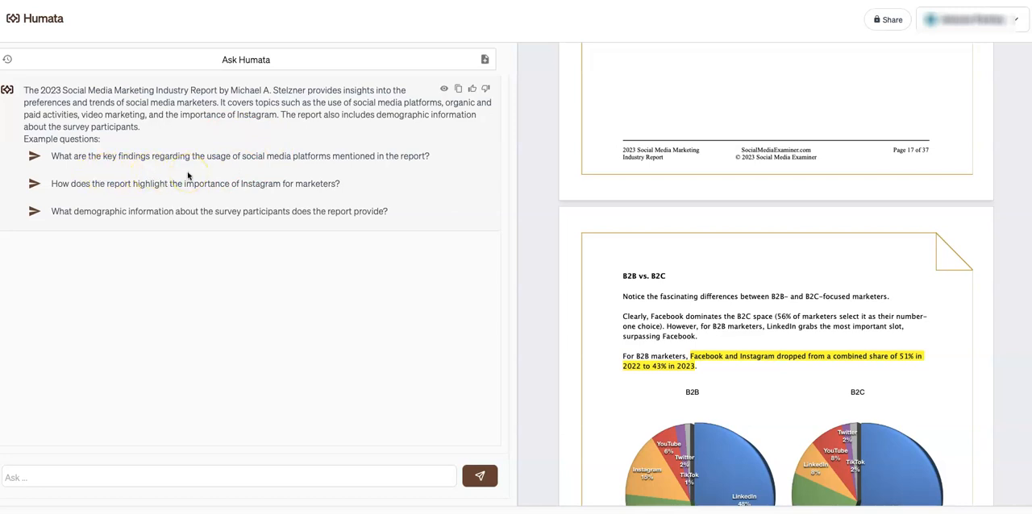
mouse_move(66, 198)
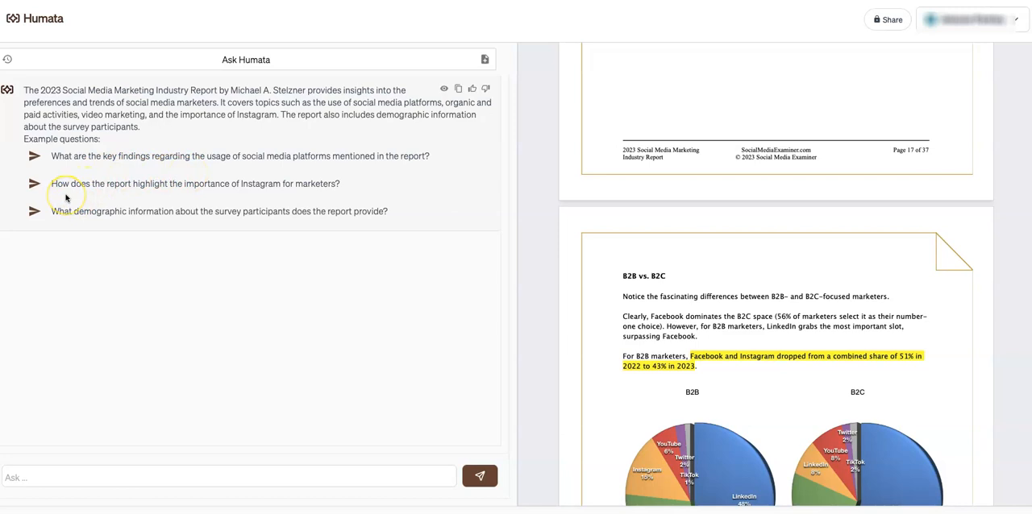
mouse_move(66, 199)
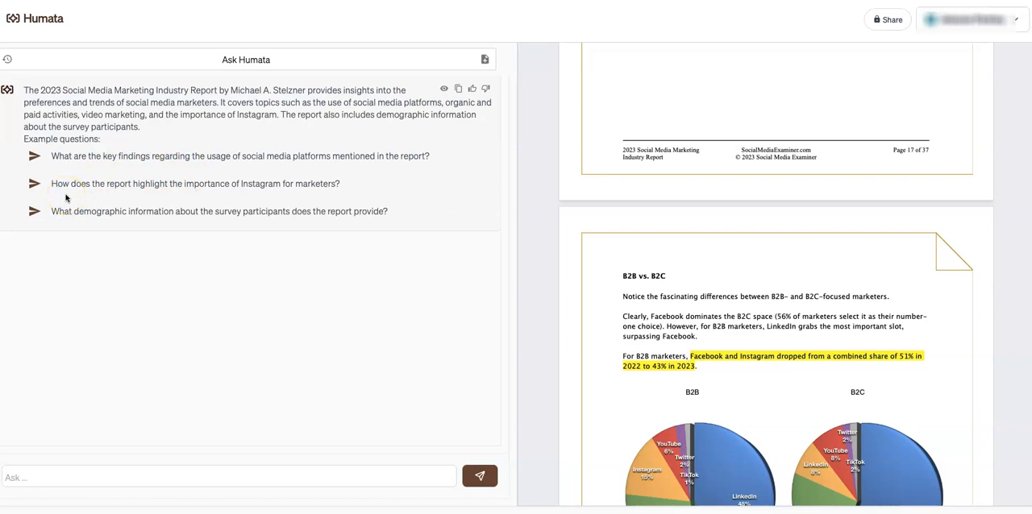
mouse_move(132, 224)
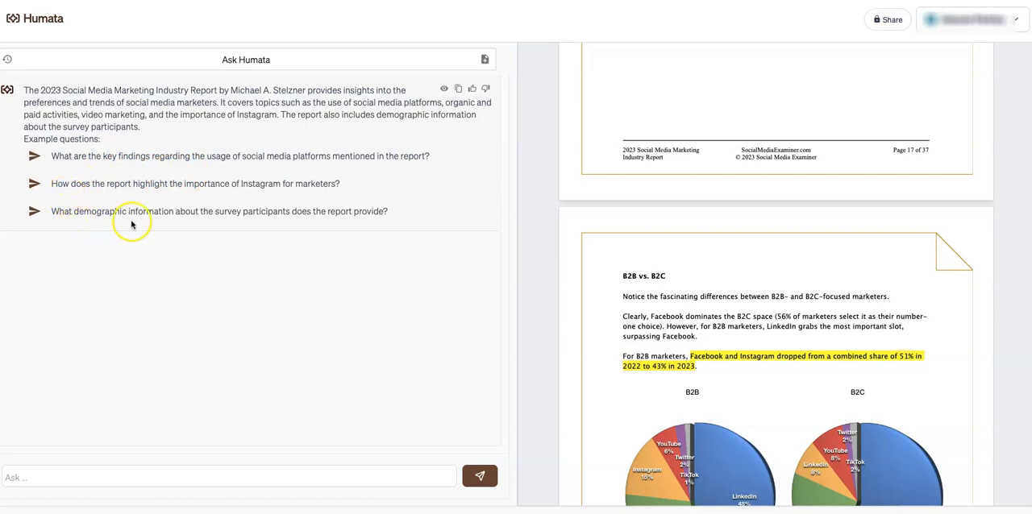
mouse_move(222, 238)
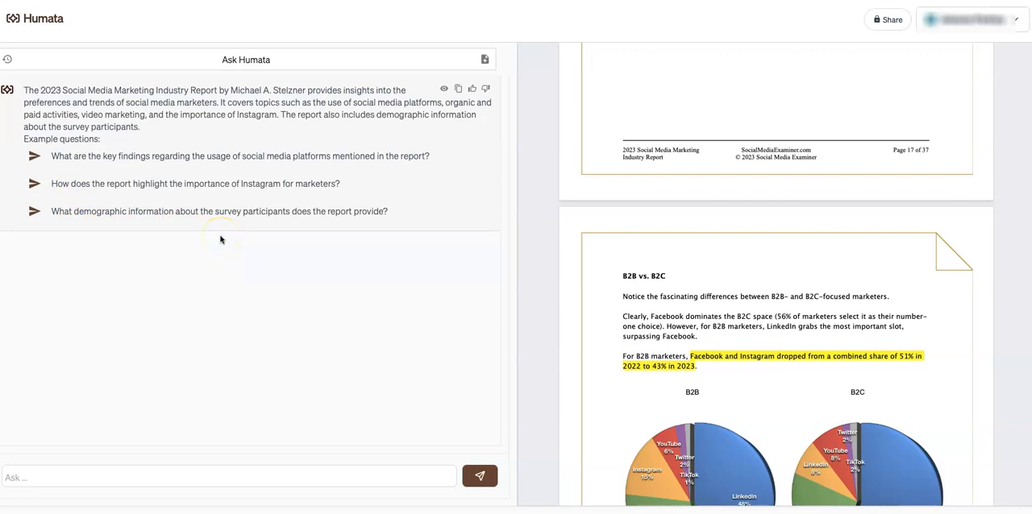
mouse_move(428, 156)
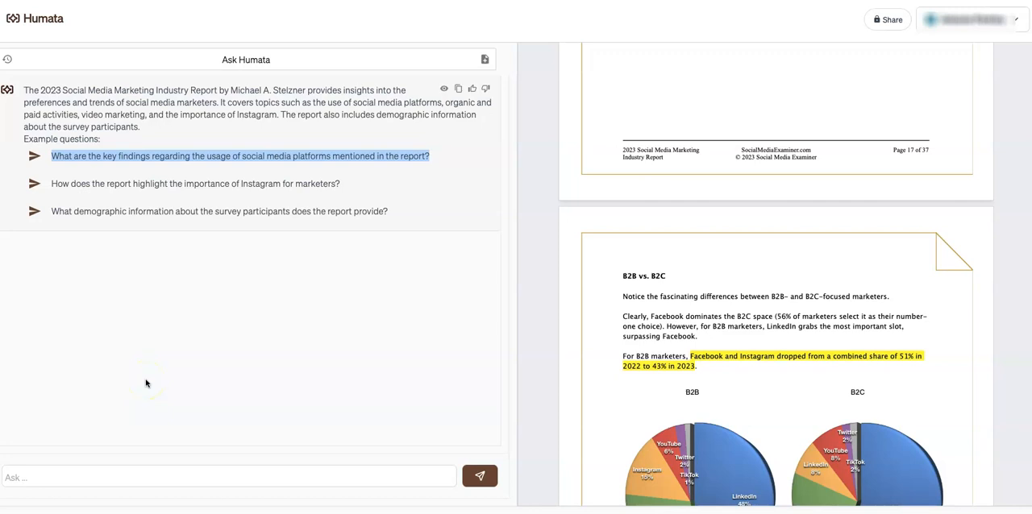
mouse_move(132, 426)
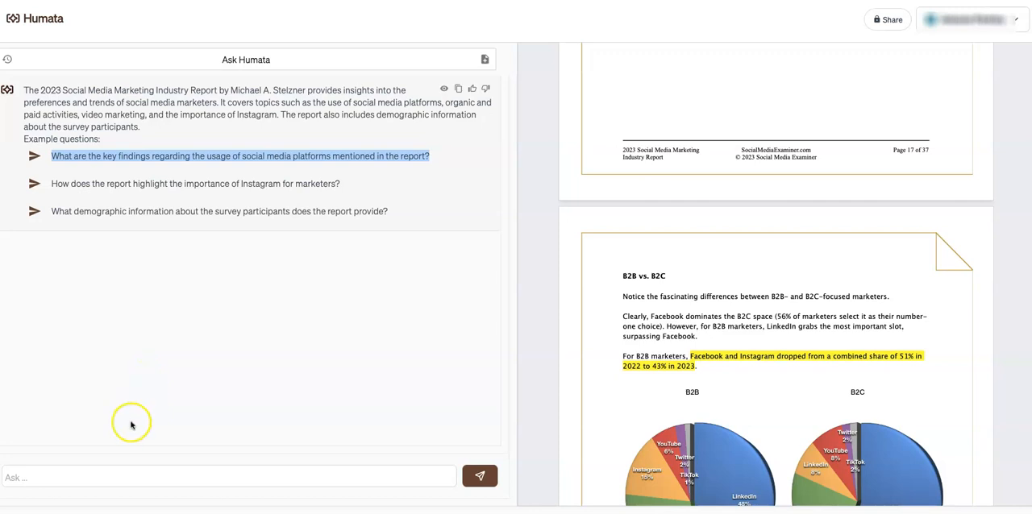
mouse_move(72, 477)
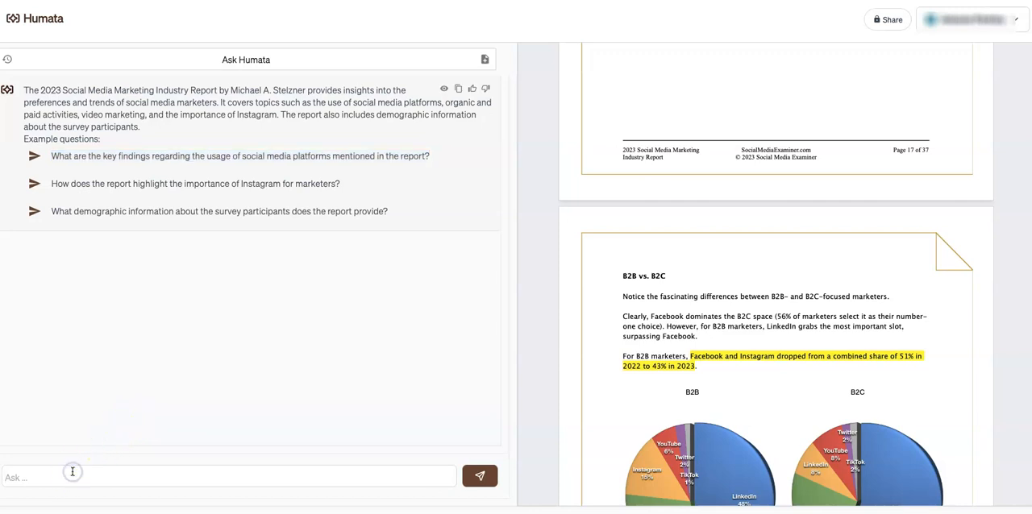
Submit the example question about key findings on social media platform usage.
click(239, 156)
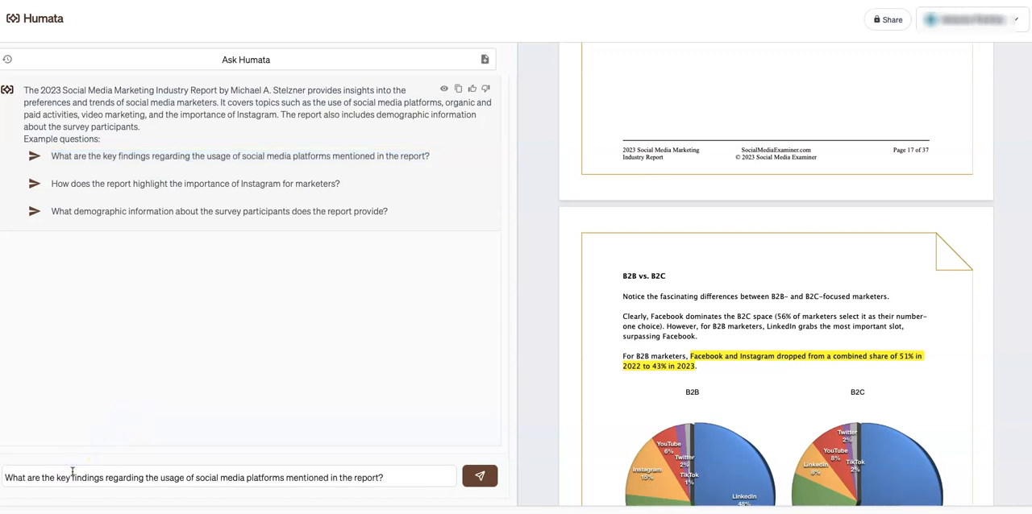
click(479, 476)
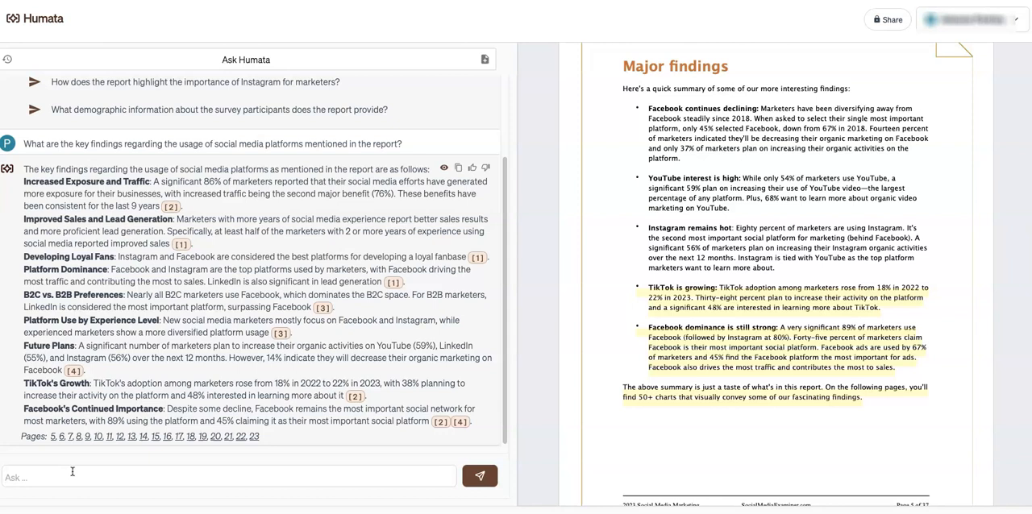
mouse_move(806, 155)
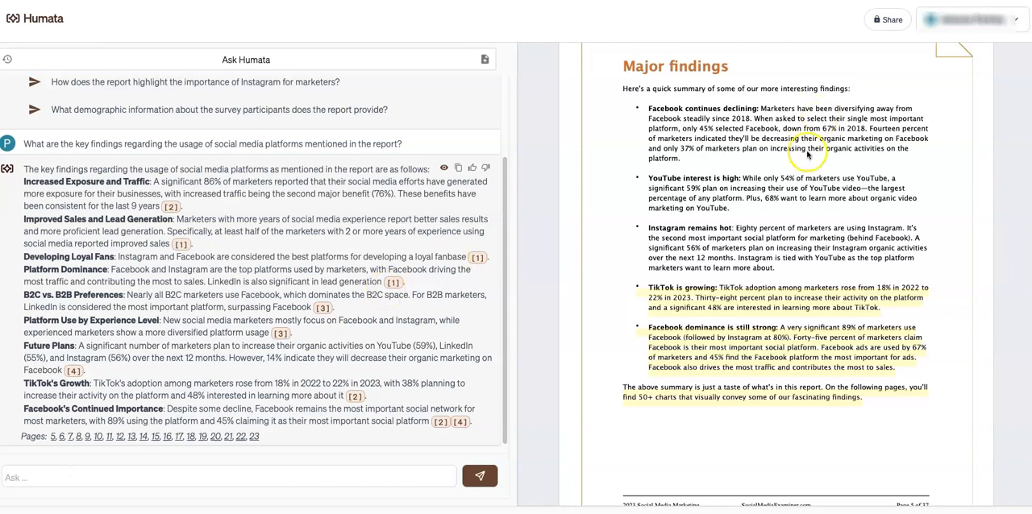
mouse_move(798, 185)
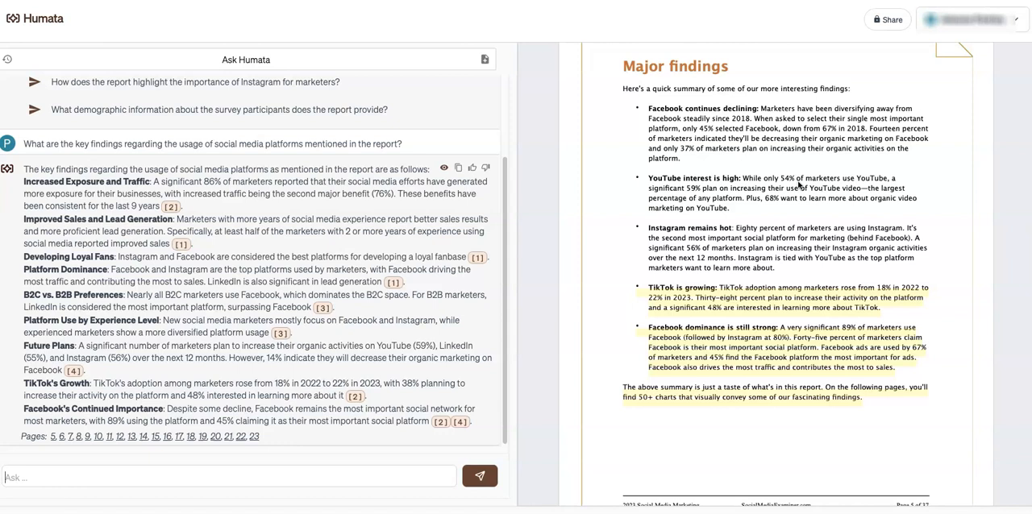
scroll(down, 3)
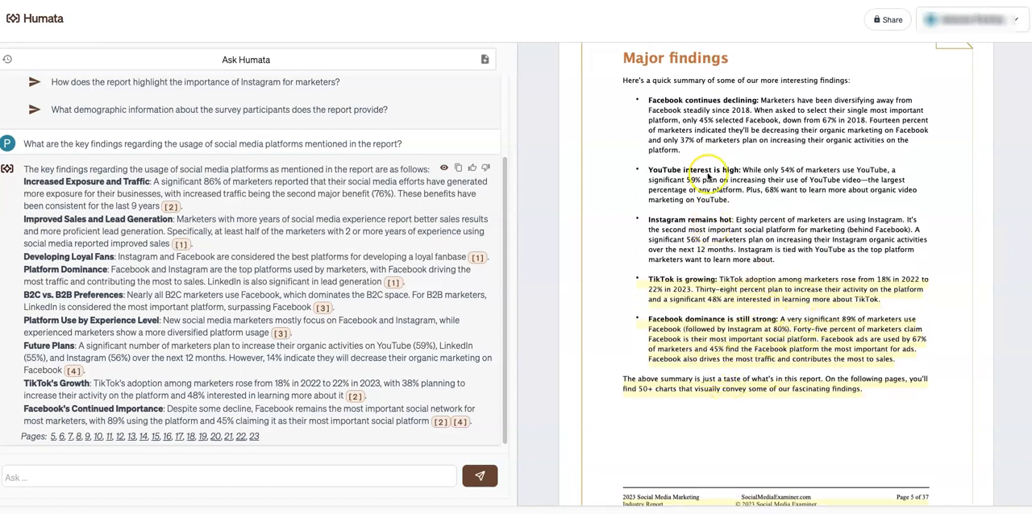
scroll(down, 3)
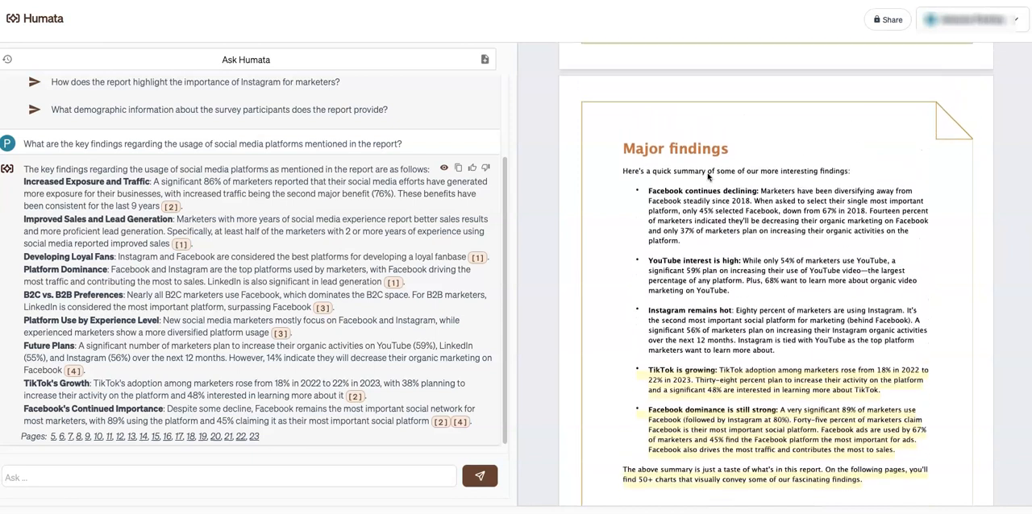
scroll(down, 3)
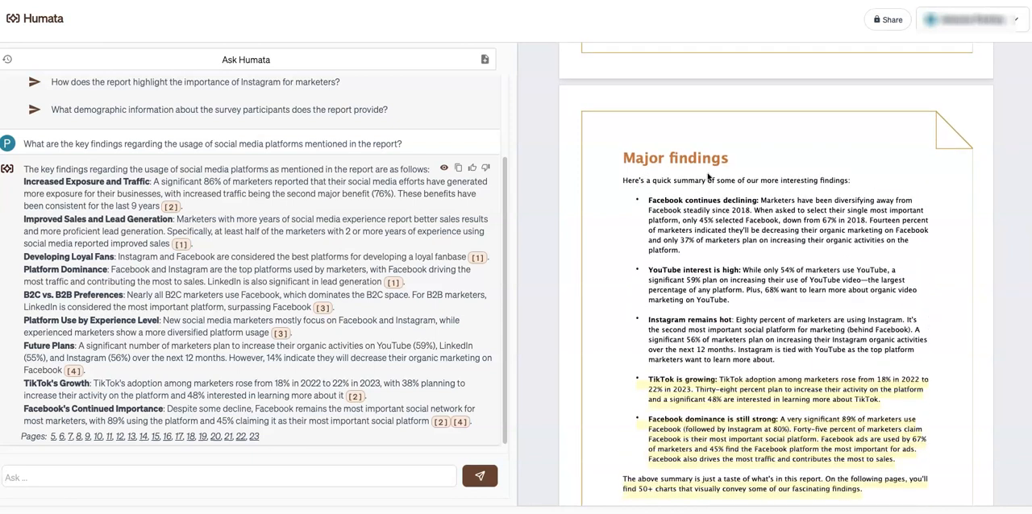
scroll(up, 3)
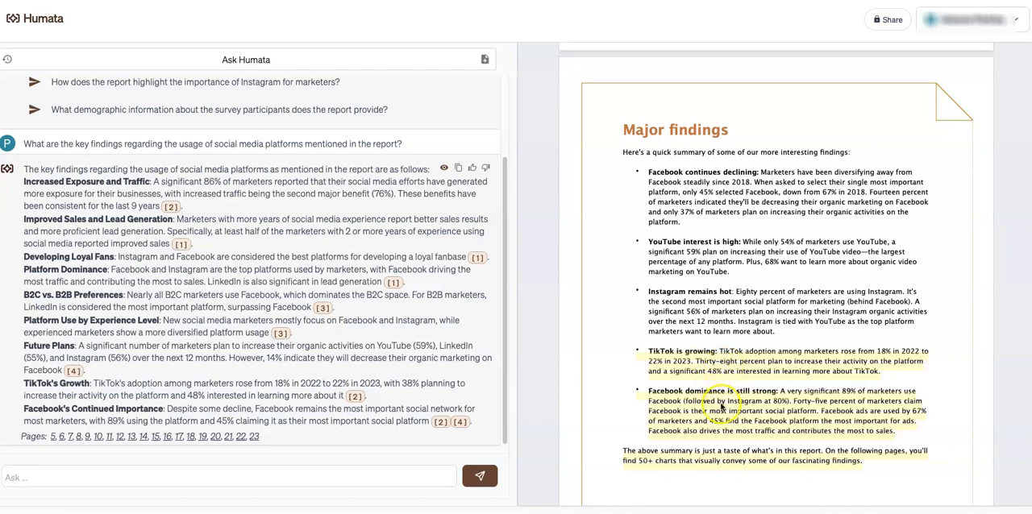
mouse_move(728, 355)
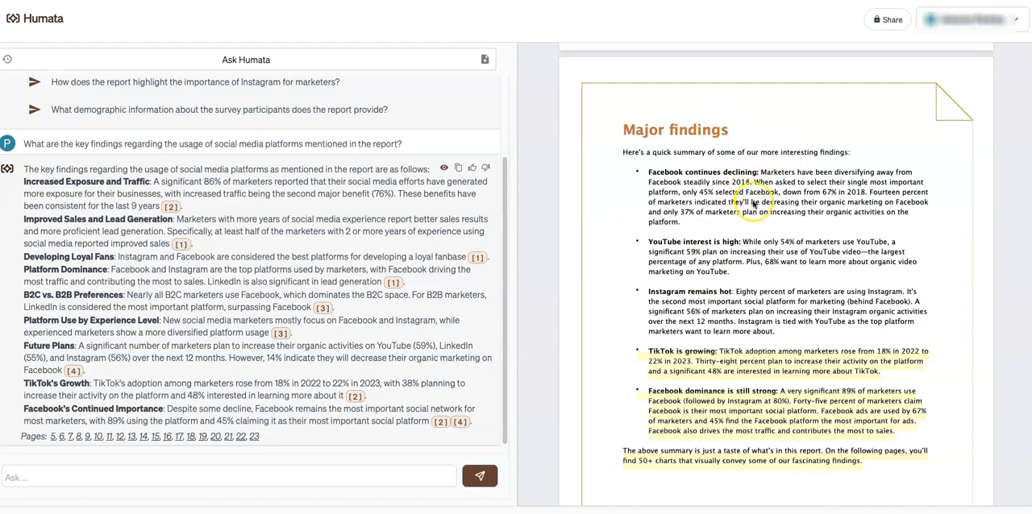
mouse_move(754, 183)
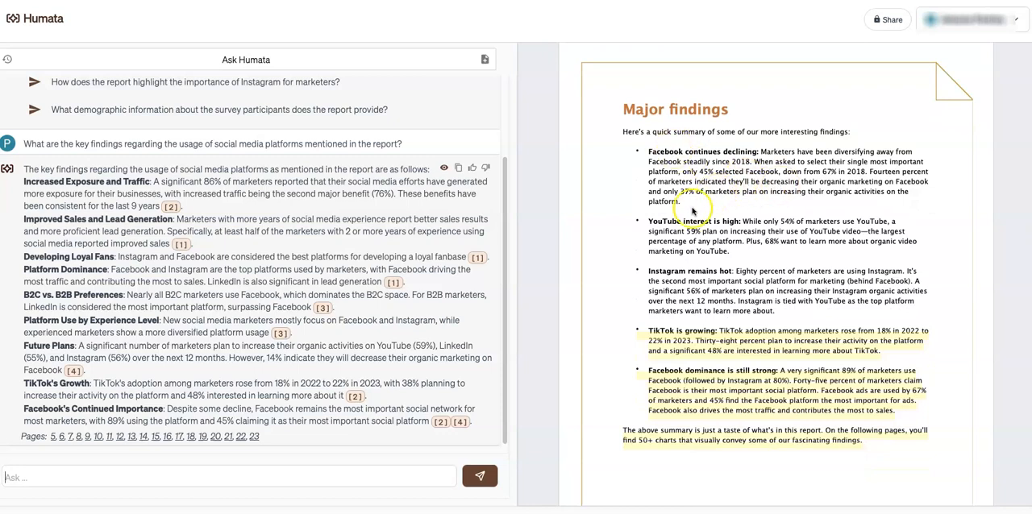
scroll(down, 3)
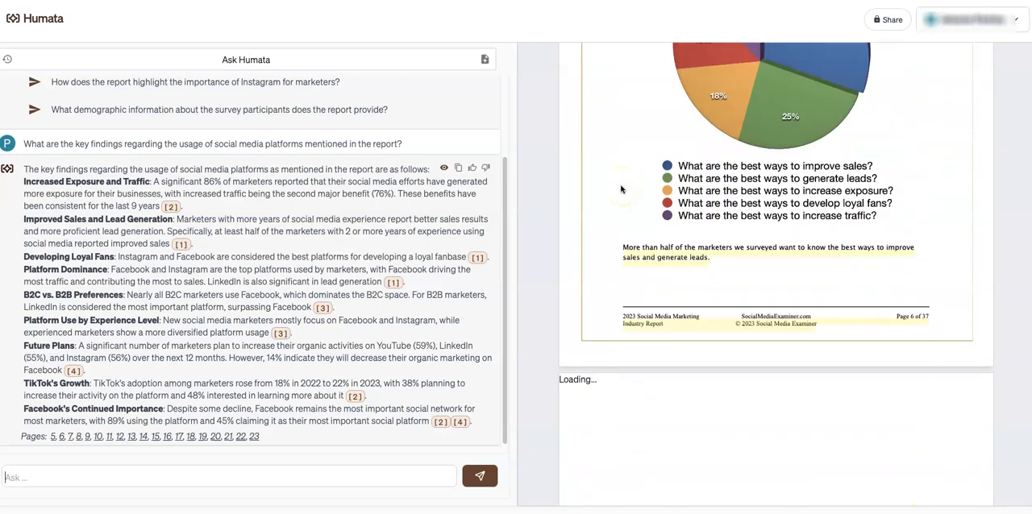
scroll(down, 3)
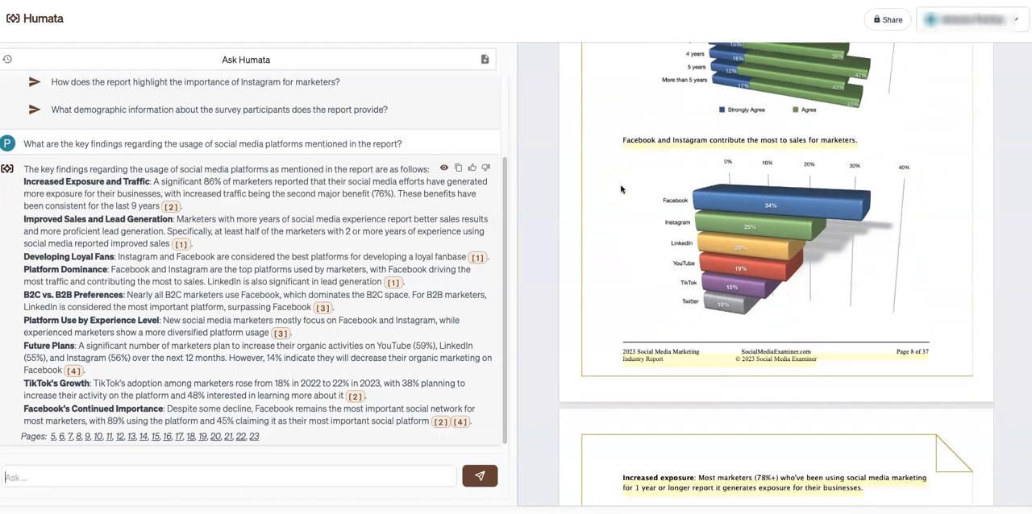
scroll(down, 3)
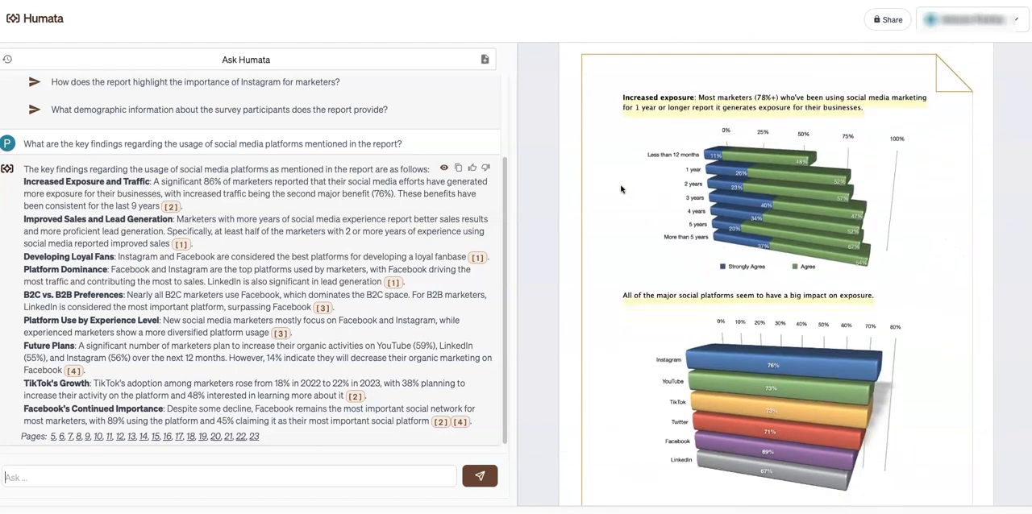
scroll(down, 3)
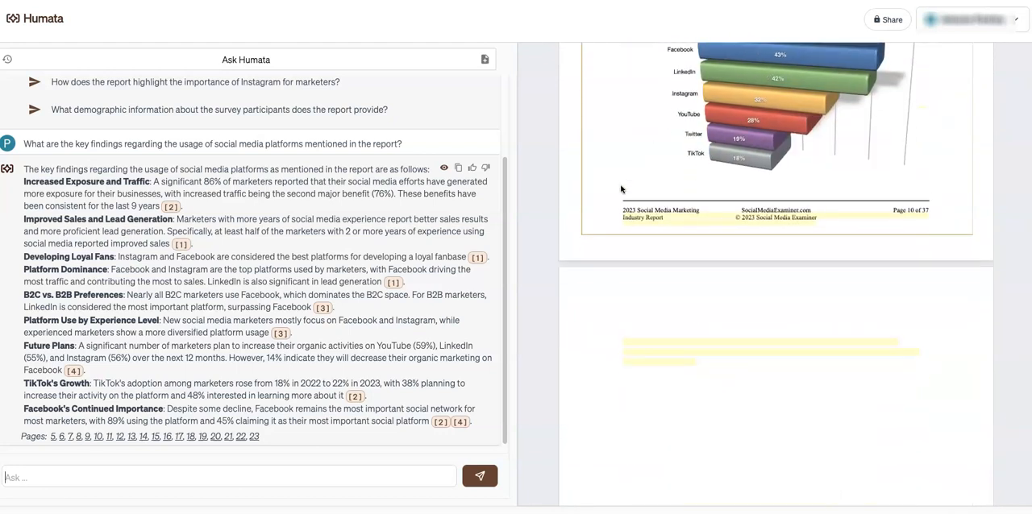
scroll(down, 3)
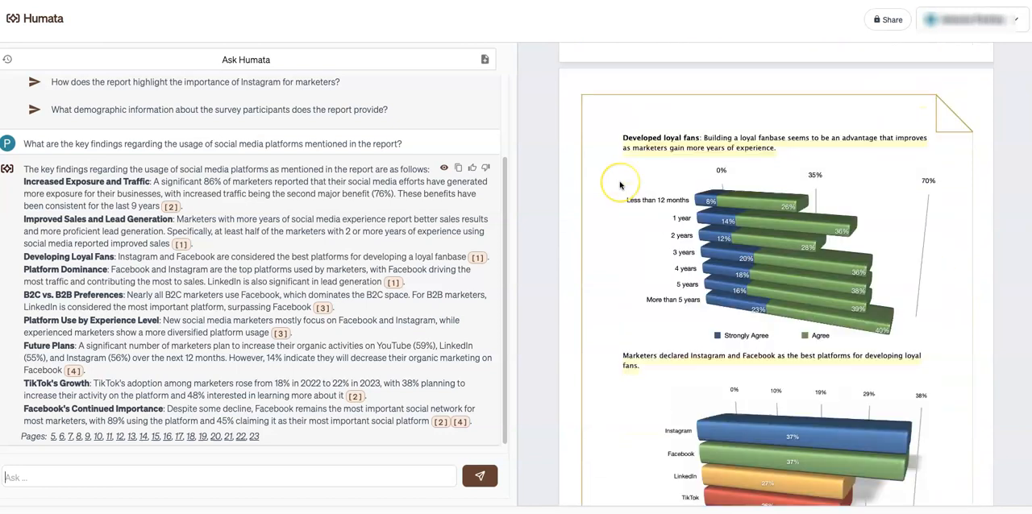
scroll(down, 3)
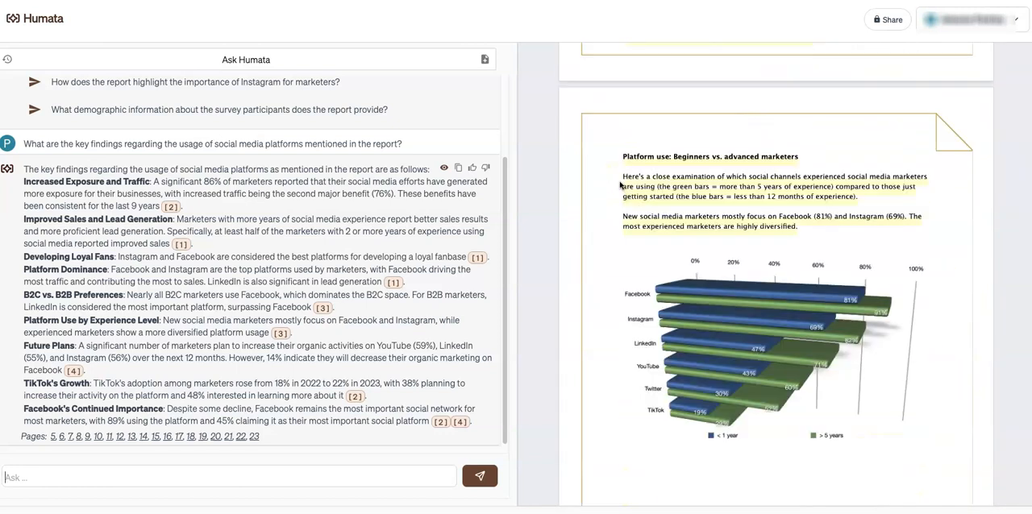
scroll(down, 3)
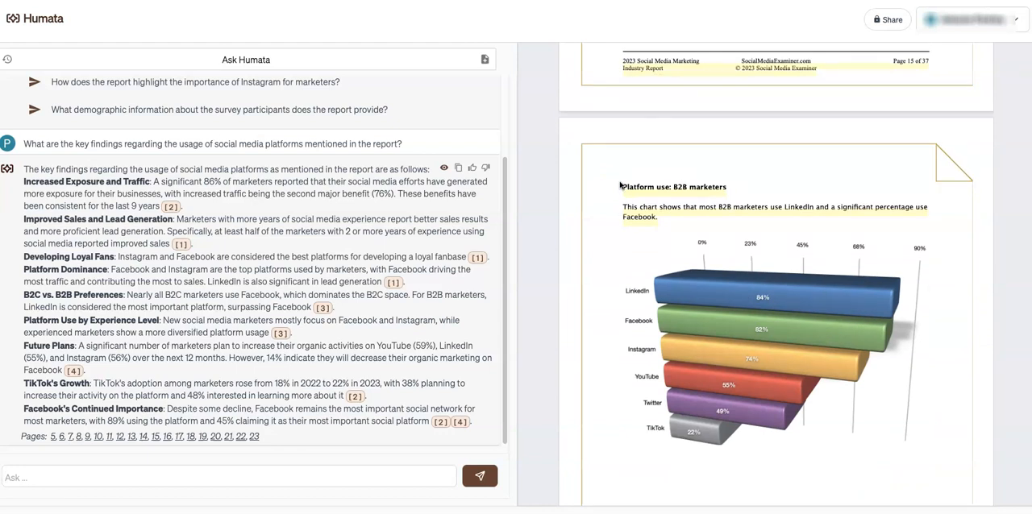
scroll(down, 3)
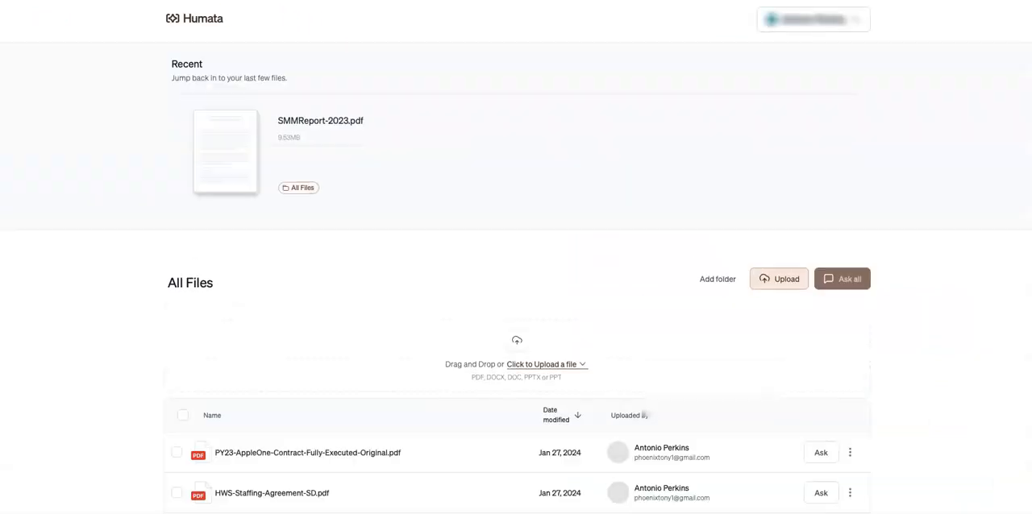
From All Files, start a chat on the HealthTrust client staffing agreement PDF.
scroll(down, 3)
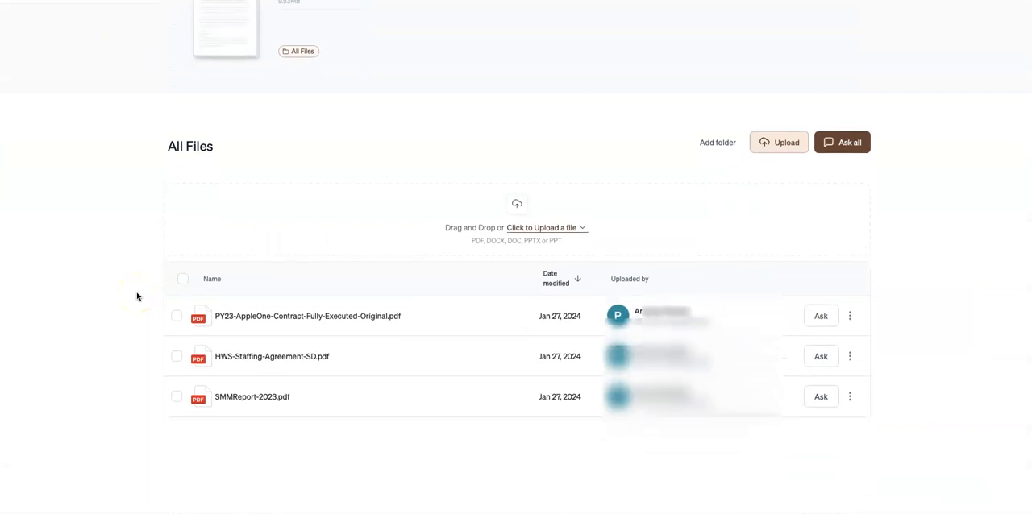
scroll(up, 3)
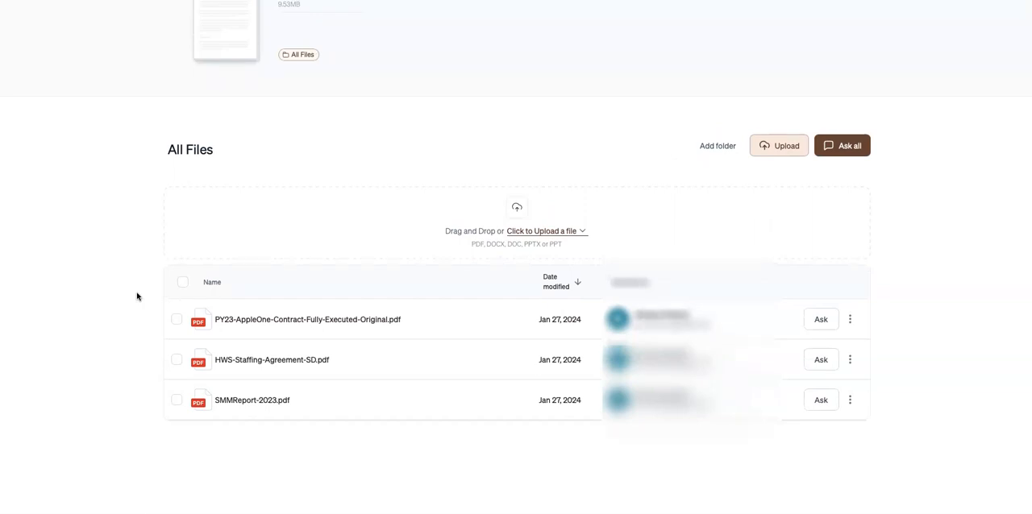
mouse_move(340, 269)
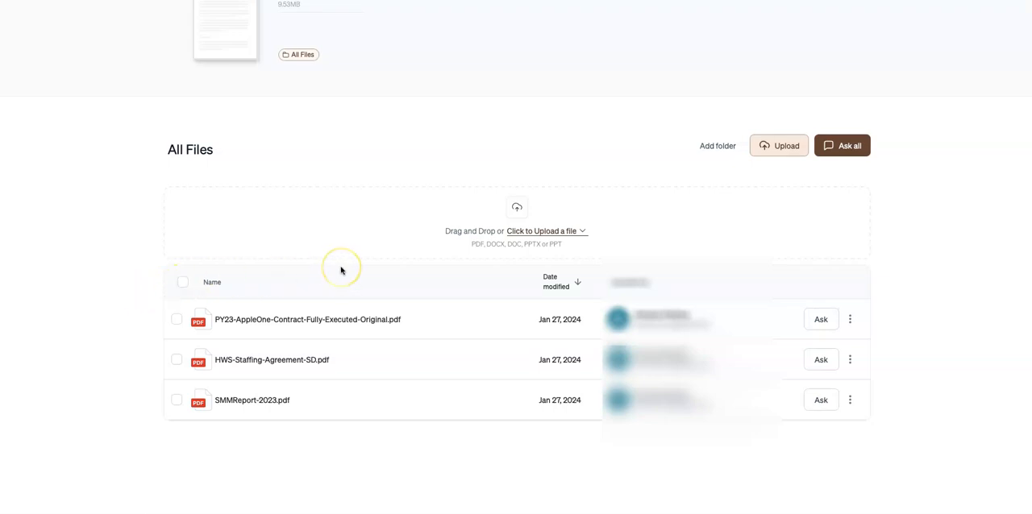
mouse_move(340, 267)
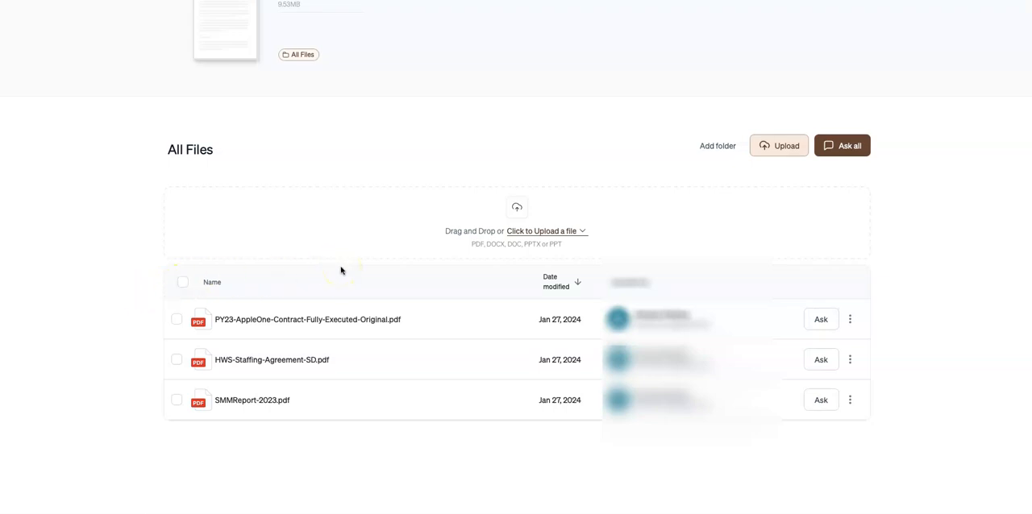
mouse_move(729, 264)
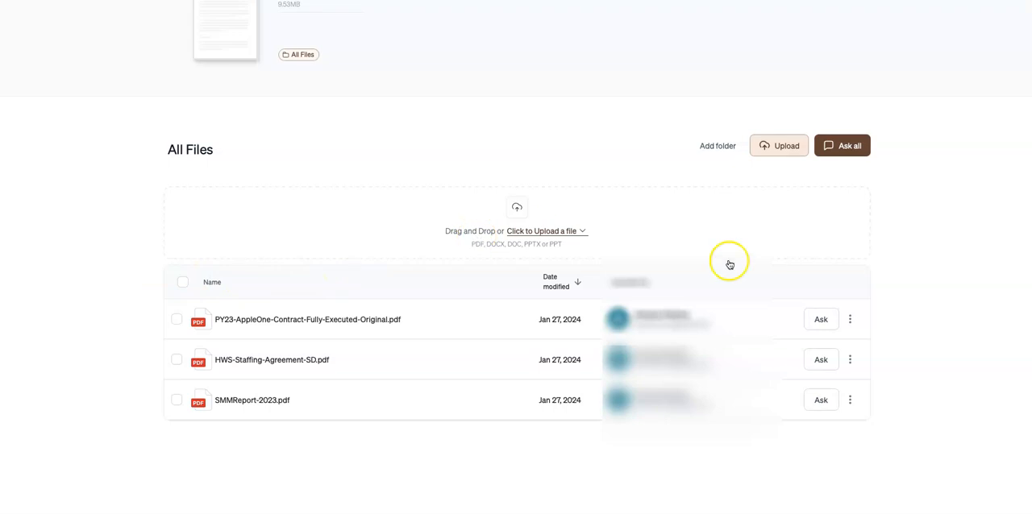
mouse_move(814, 374)
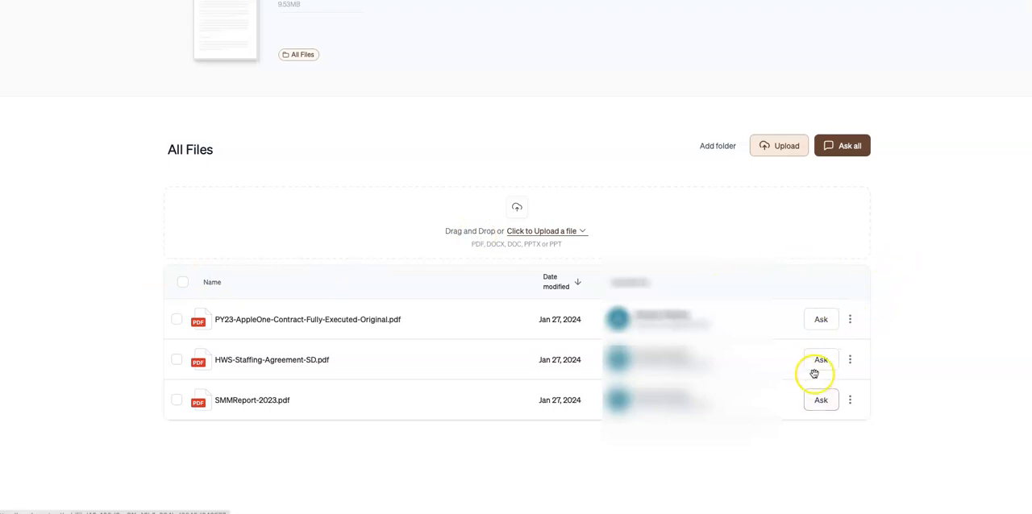
click(819, 359)
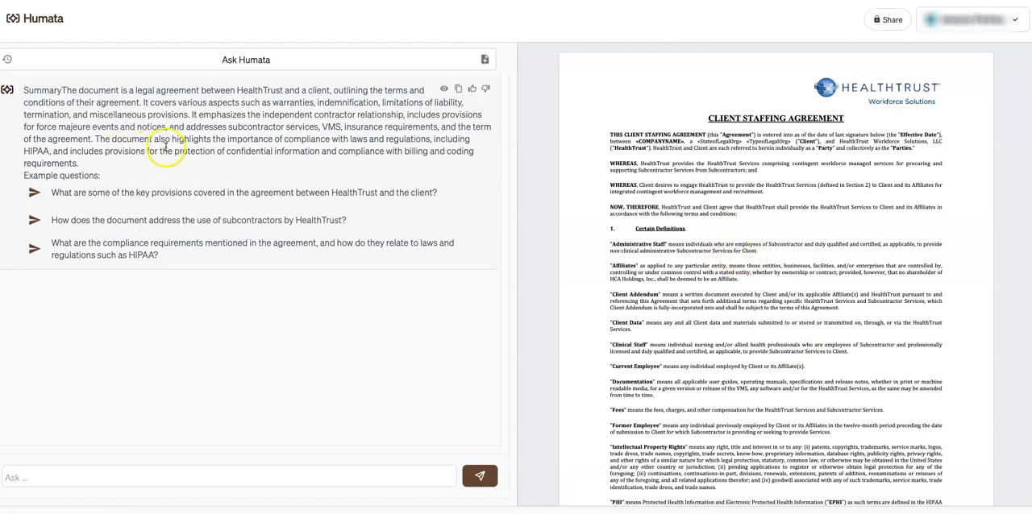
mouse_move(271, 165)
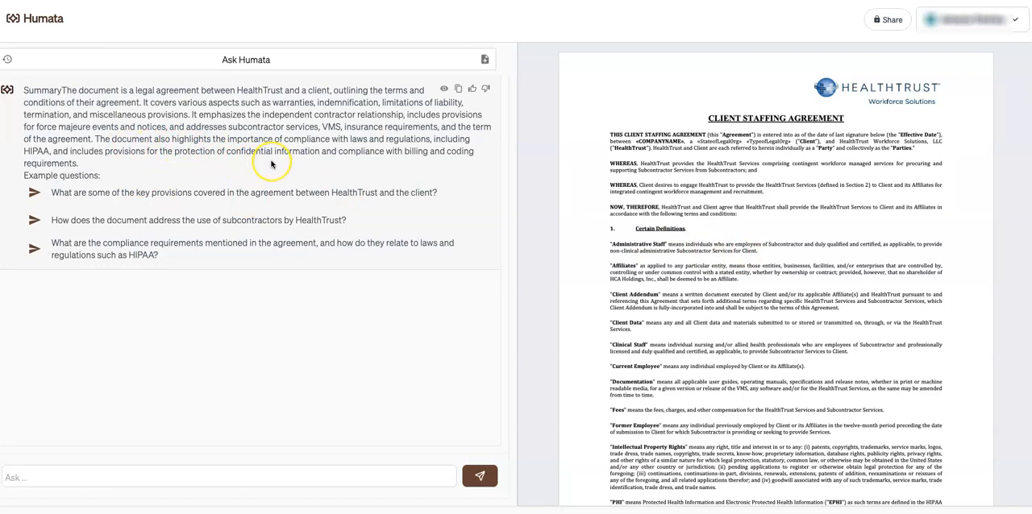
mouse_move(271, 164)
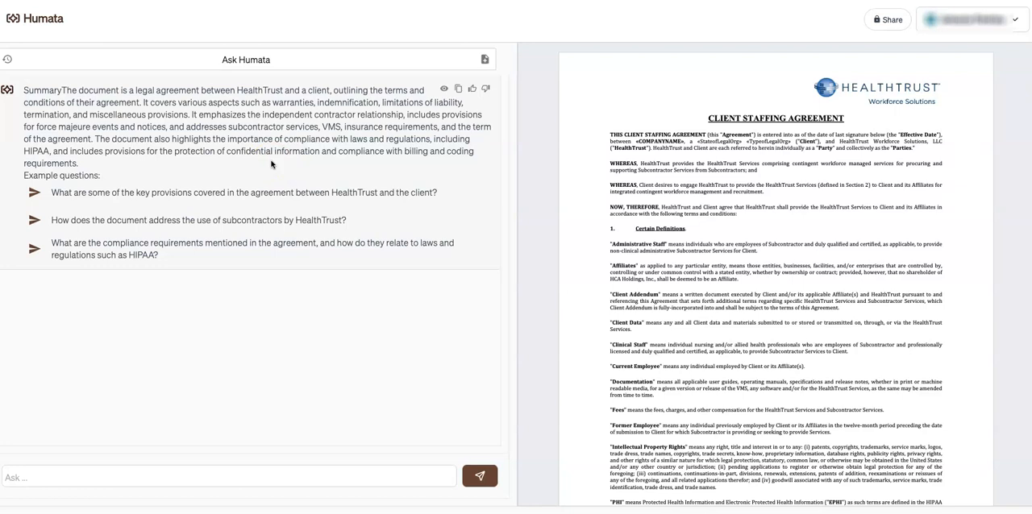
mouse_move(303, 168)
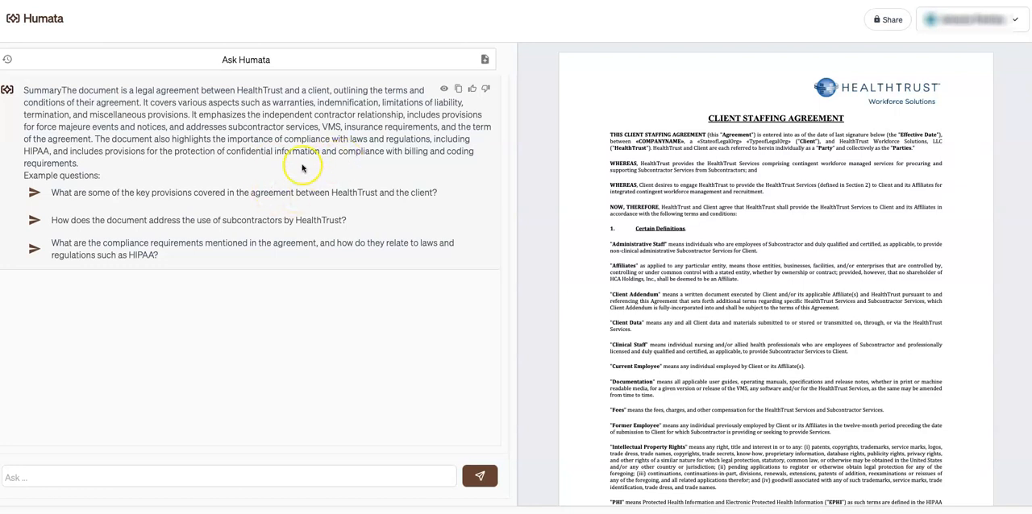
scroll(down, 3)
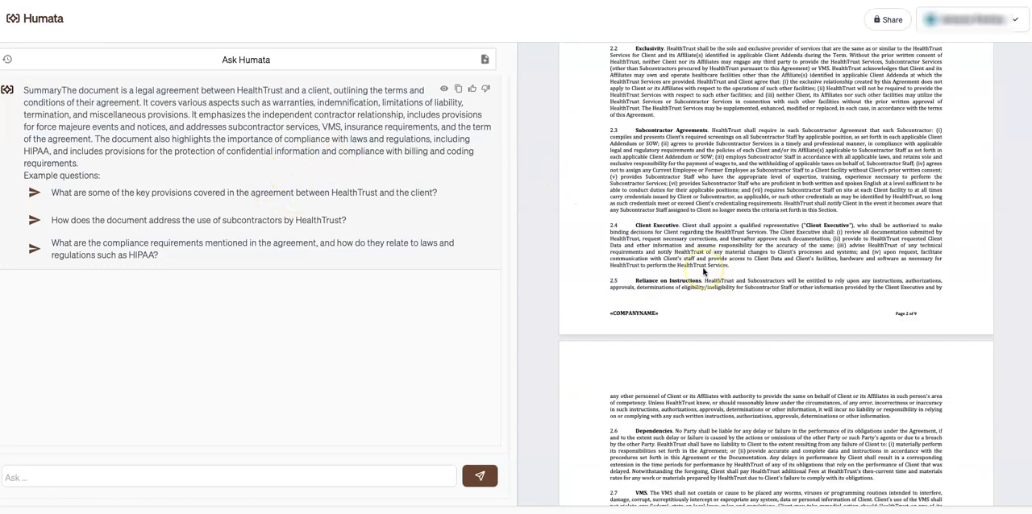
scroll(down, 3)
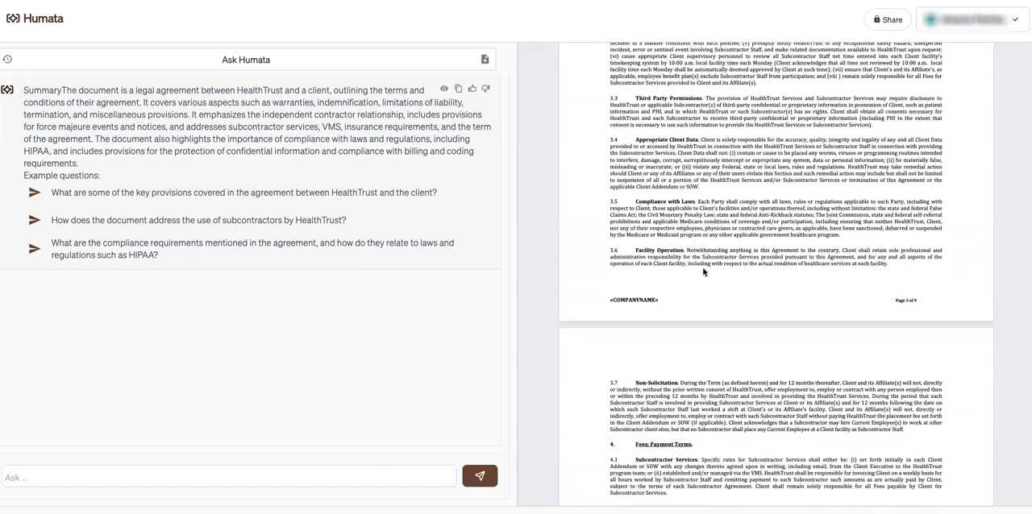
scroll(down, 3)
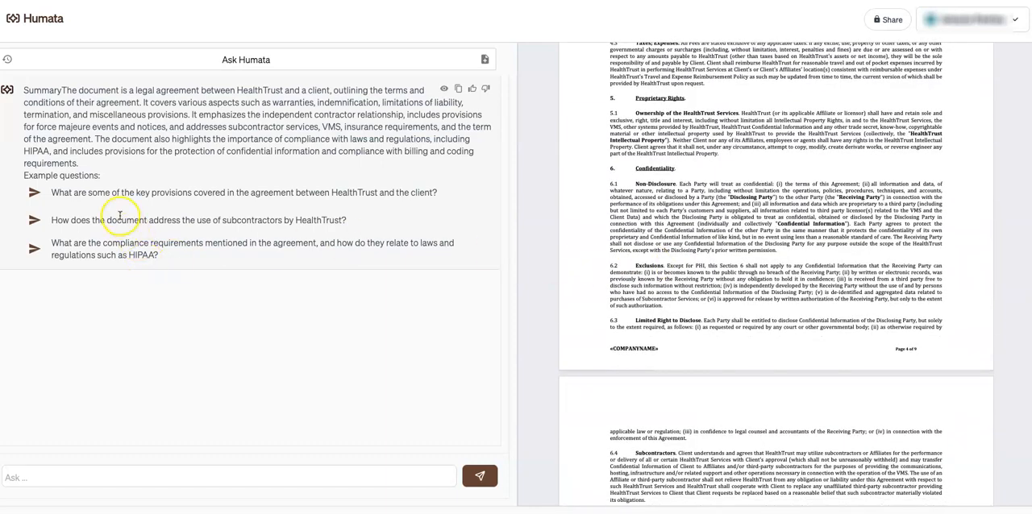
mouse_move(95, 213)
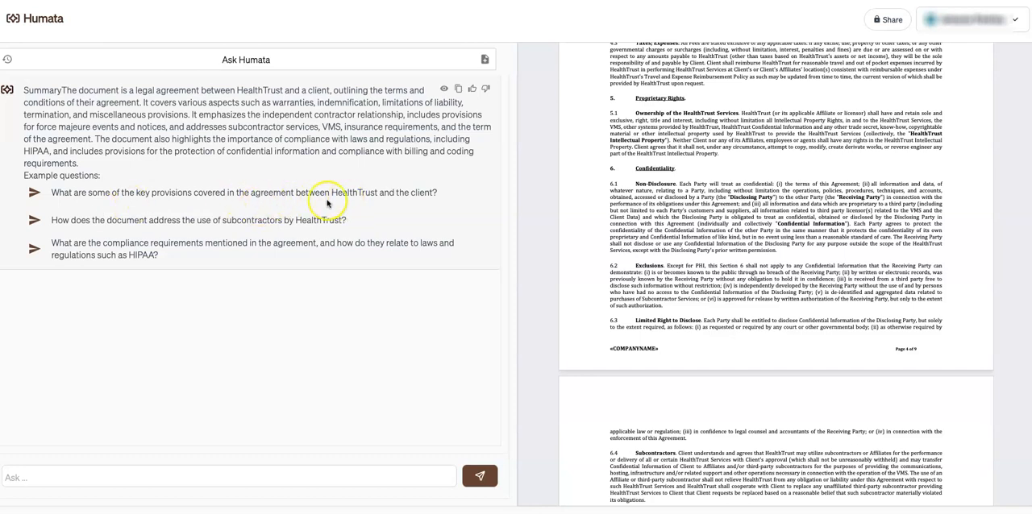
mouse_move(218, 226)
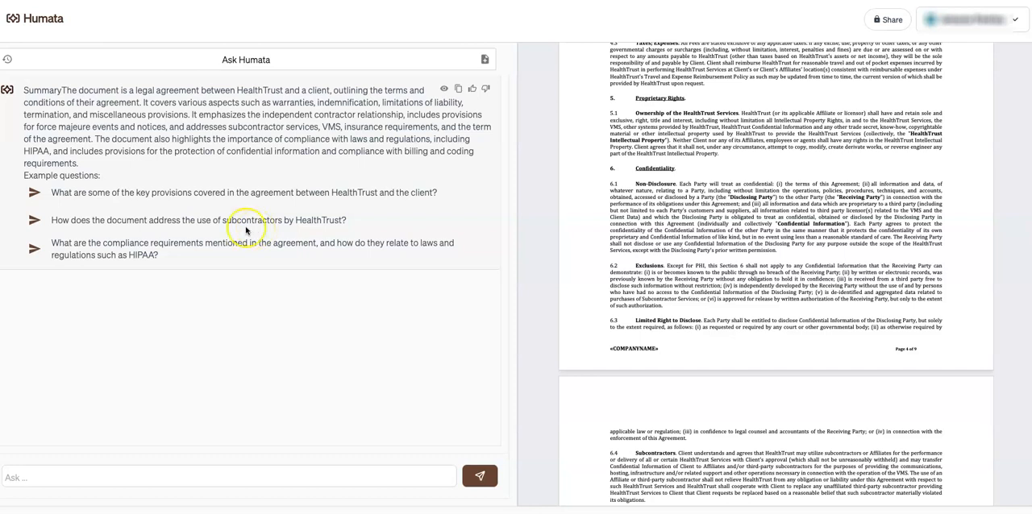
mouse_move(213, 261)
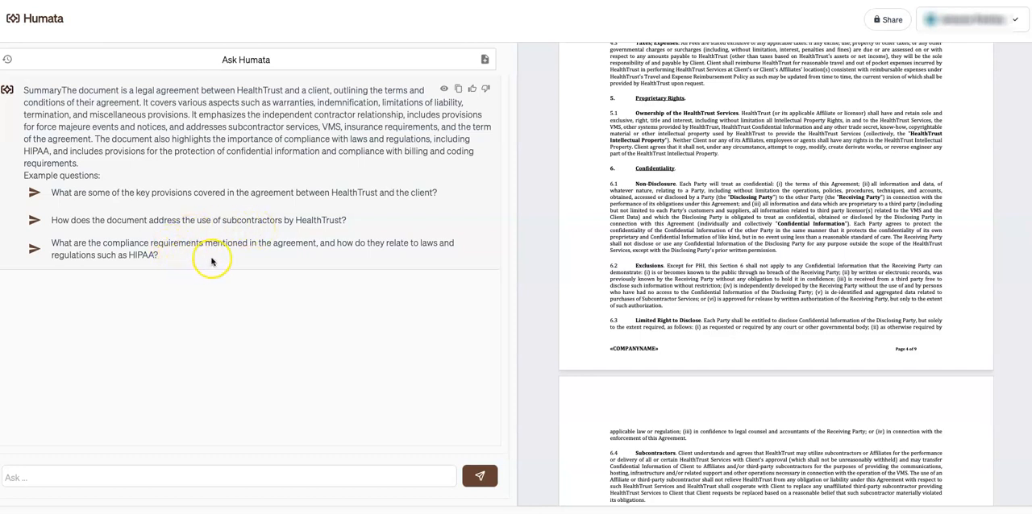
mouse_move(212, 261)
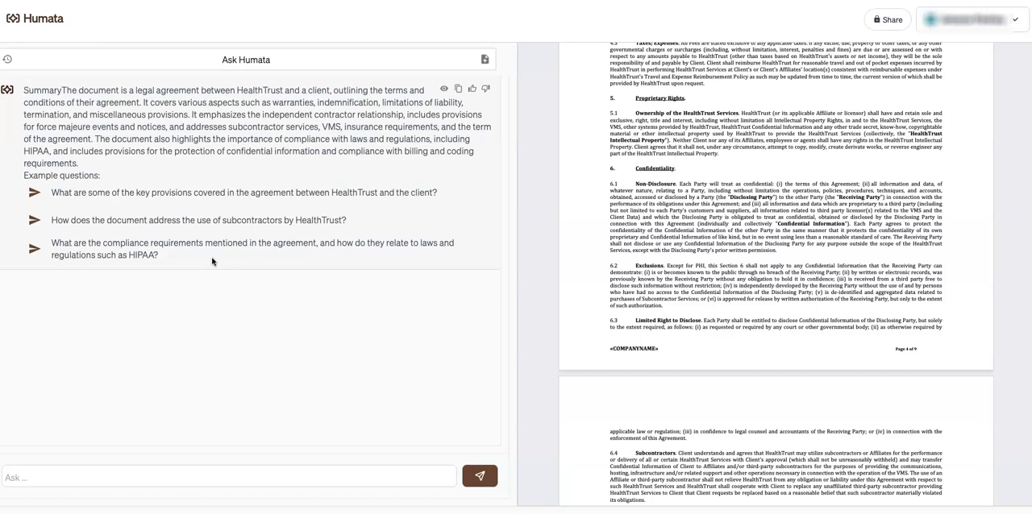
mouse_move(159, 258)
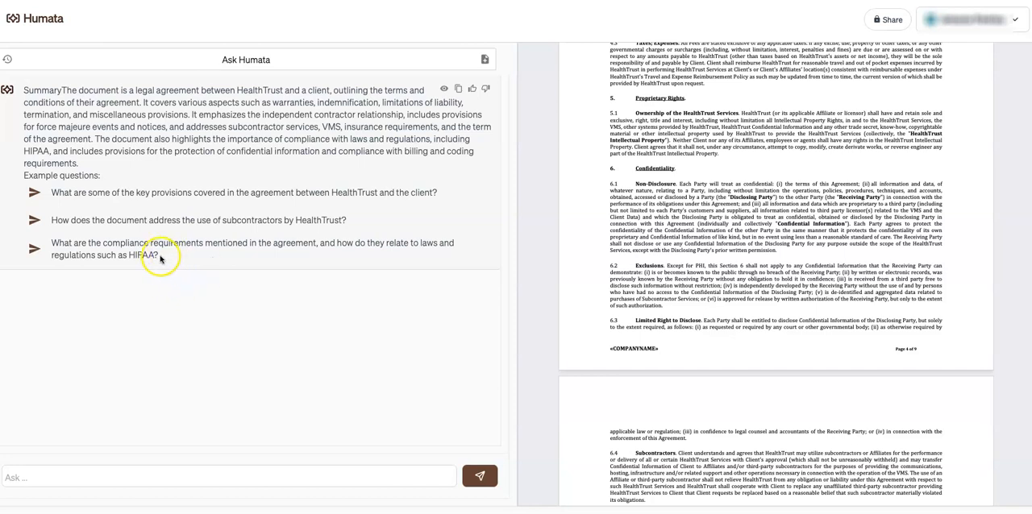
Ask the example question about compliance requirements and HIPAA, then ready the Ask box.
click(242, 248)
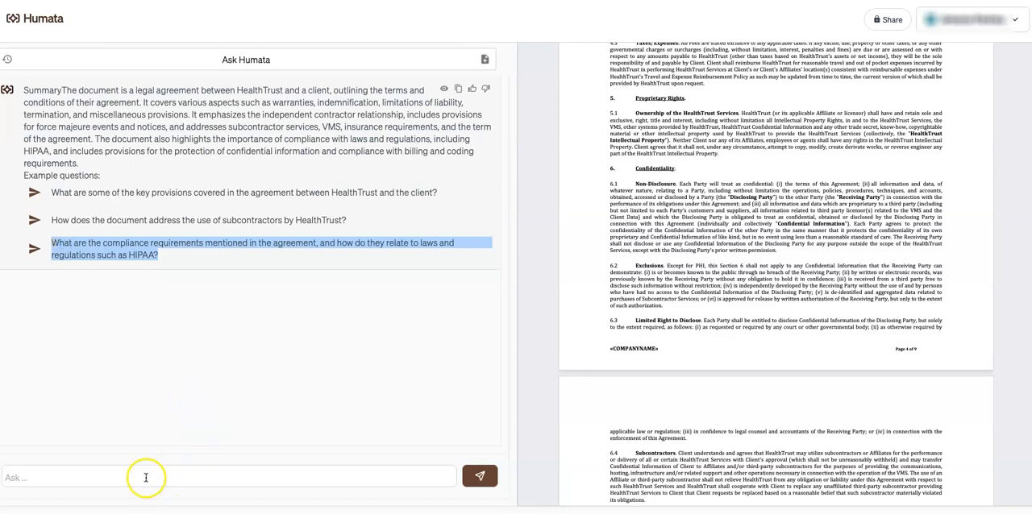
click(252, 249)
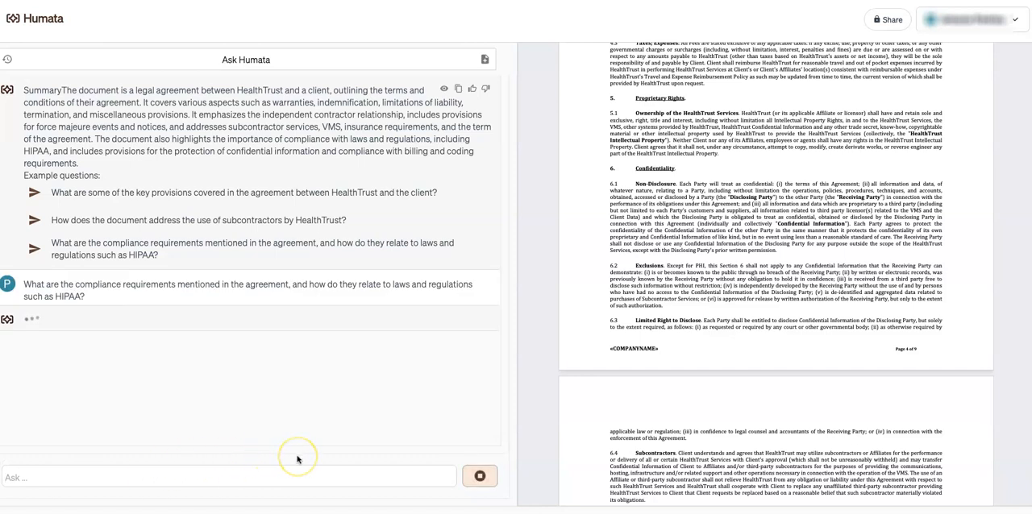
mouse_move(296, 458)
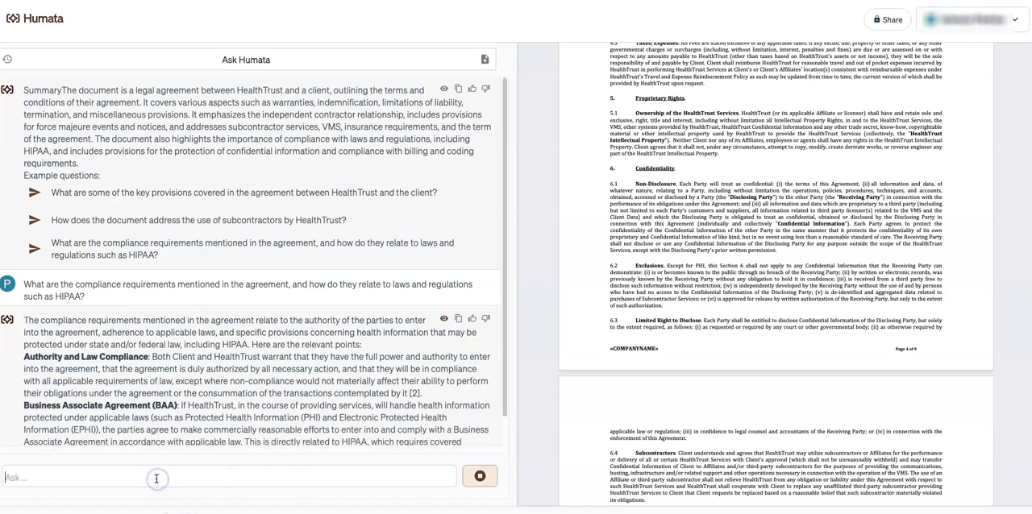
Ask 'What does this contract say about subcontracting?' in the chat.
text(What does this)
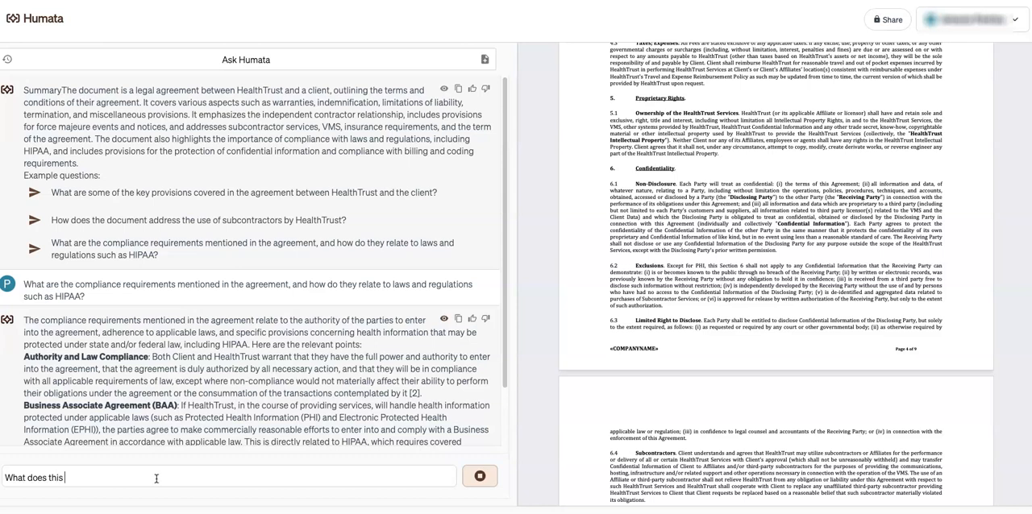
text(contract saa)
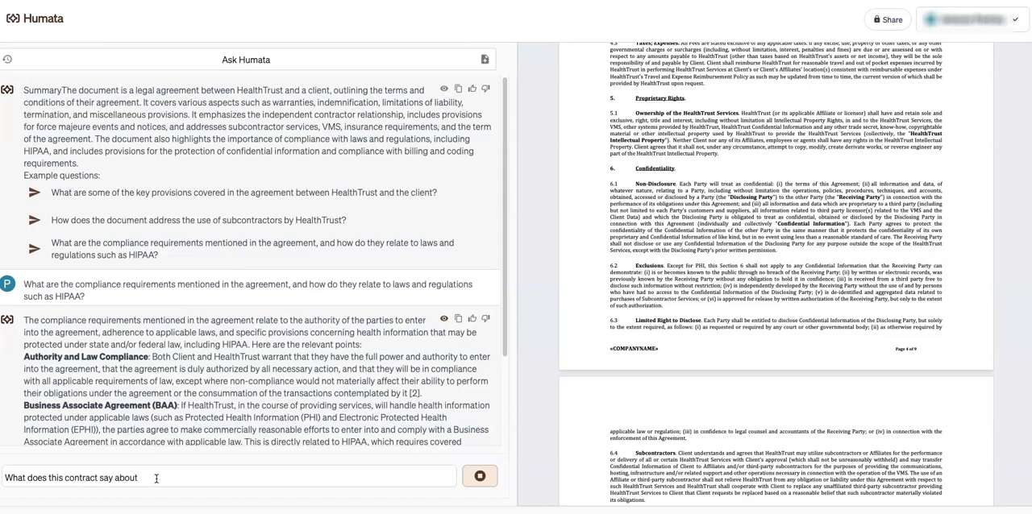
text(subcontr)
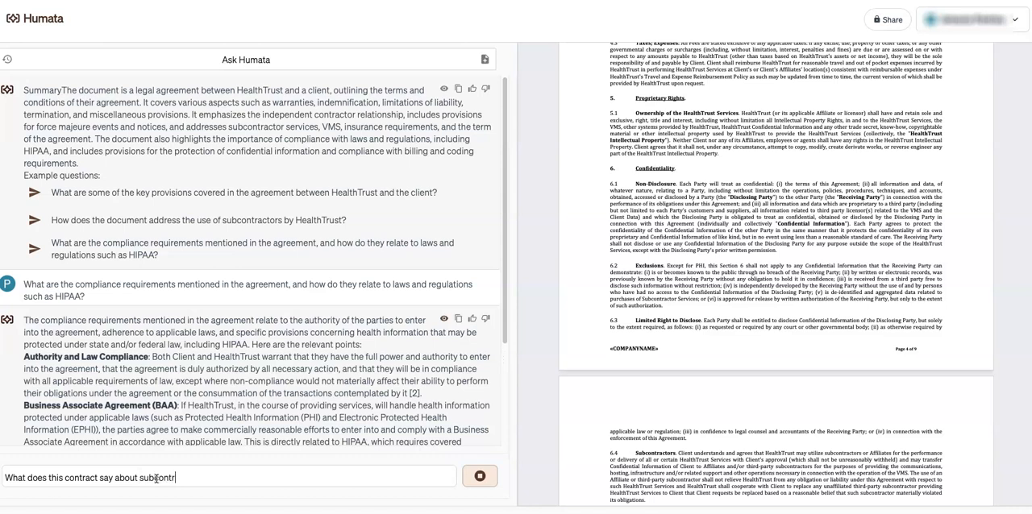
text(acting)
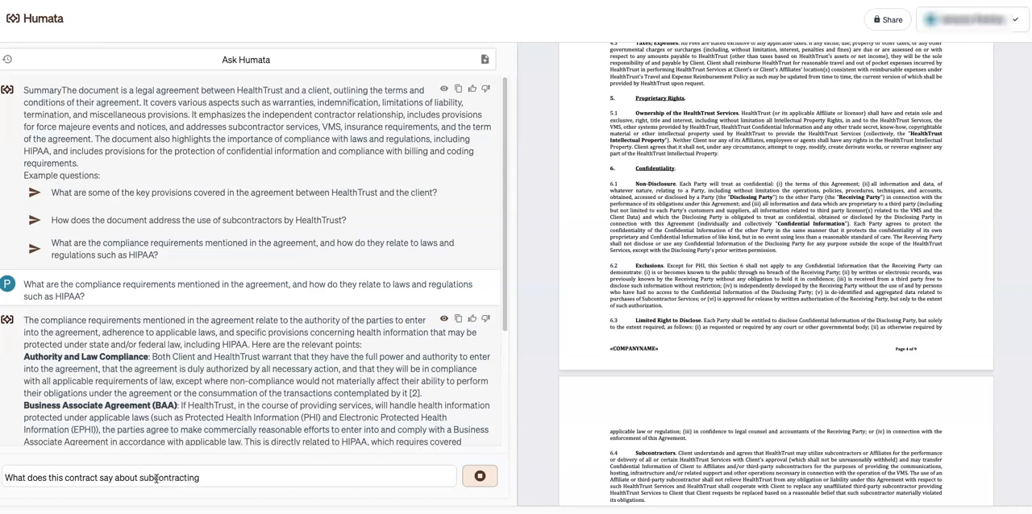
text(?)
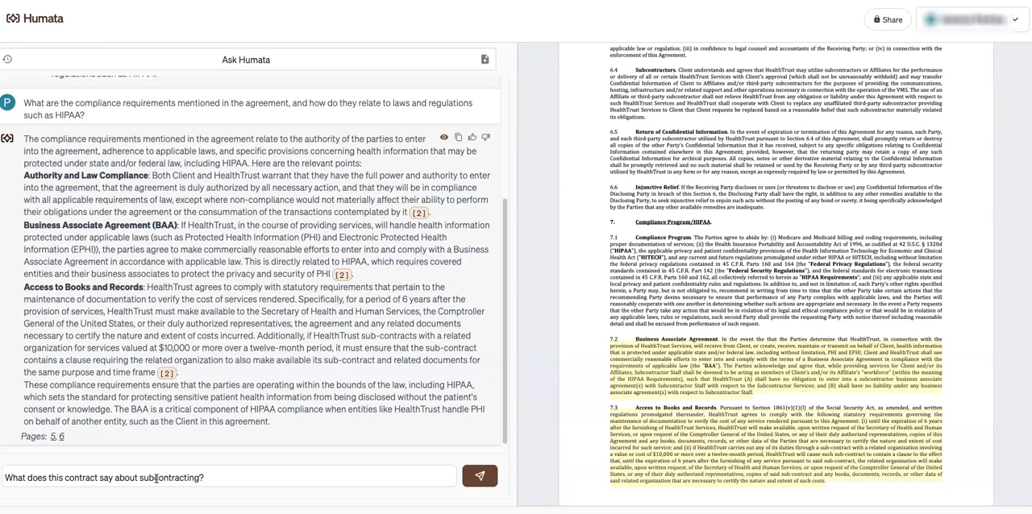
click(480, 477)
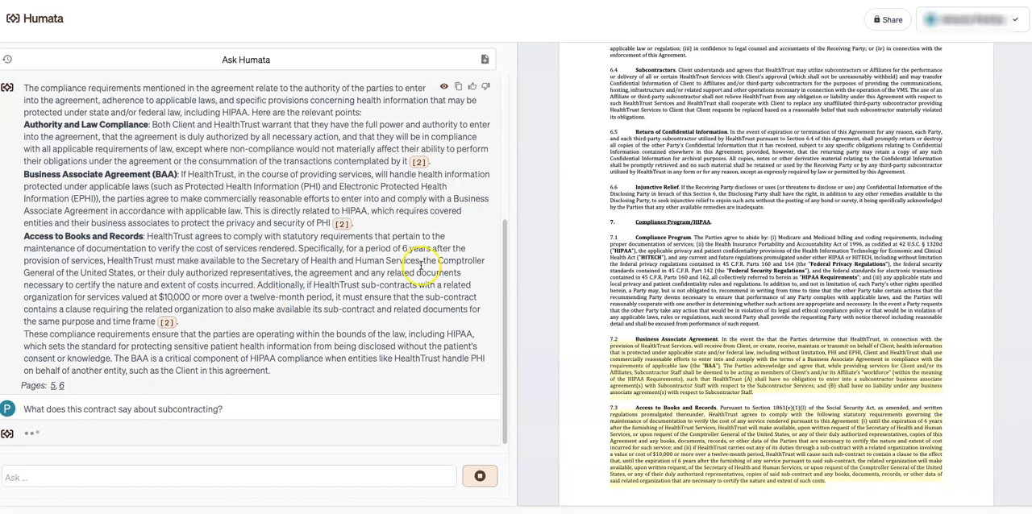
mouse_move(619, 197)
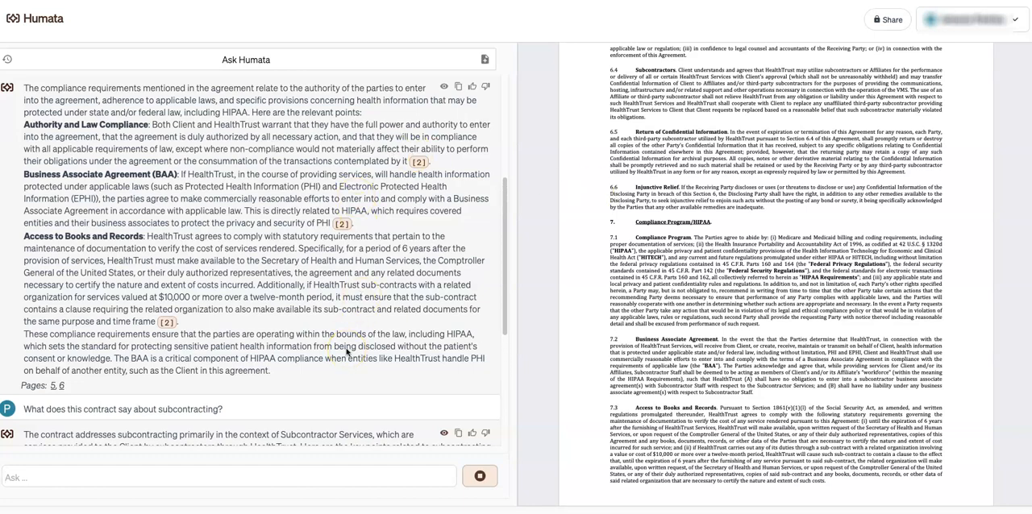
Review the subcontracting answer and its highlighted passages, then go to Humata's Pricing page.
scroll(down, 3)
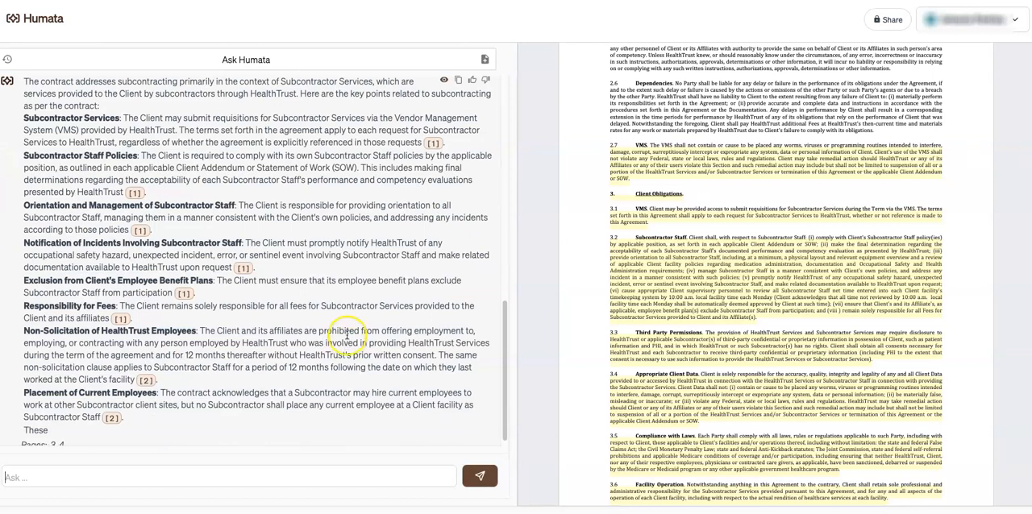
scroll(up, 3)
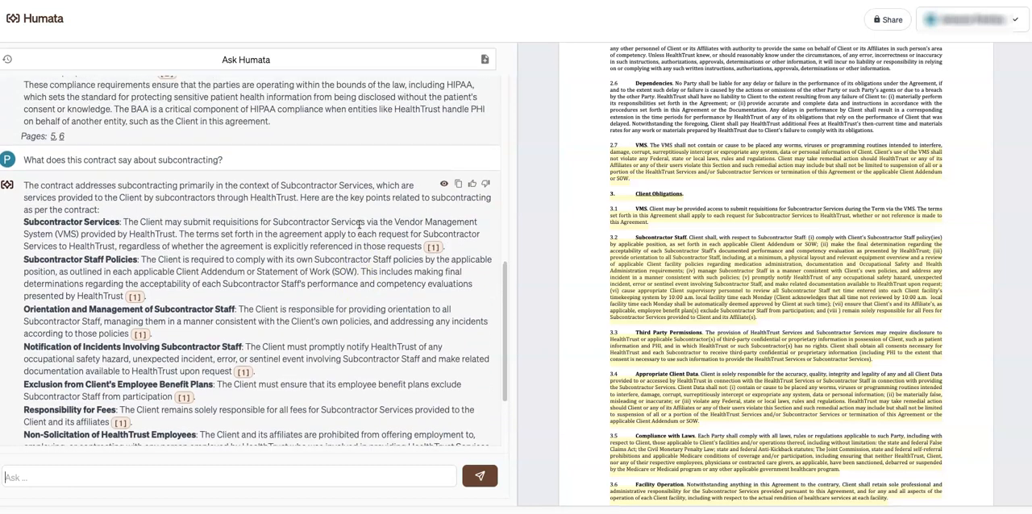
scroll(down, 3)
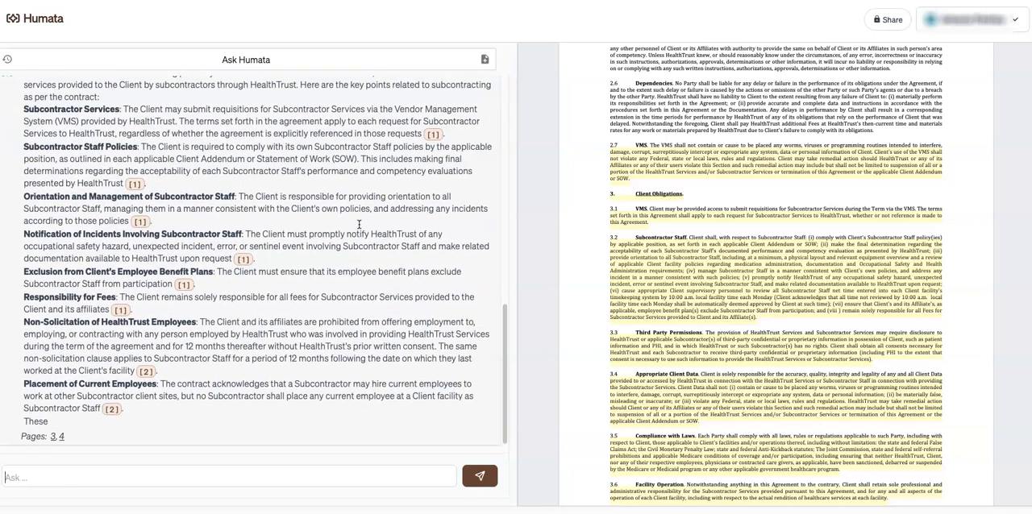
scroll(up, 3)
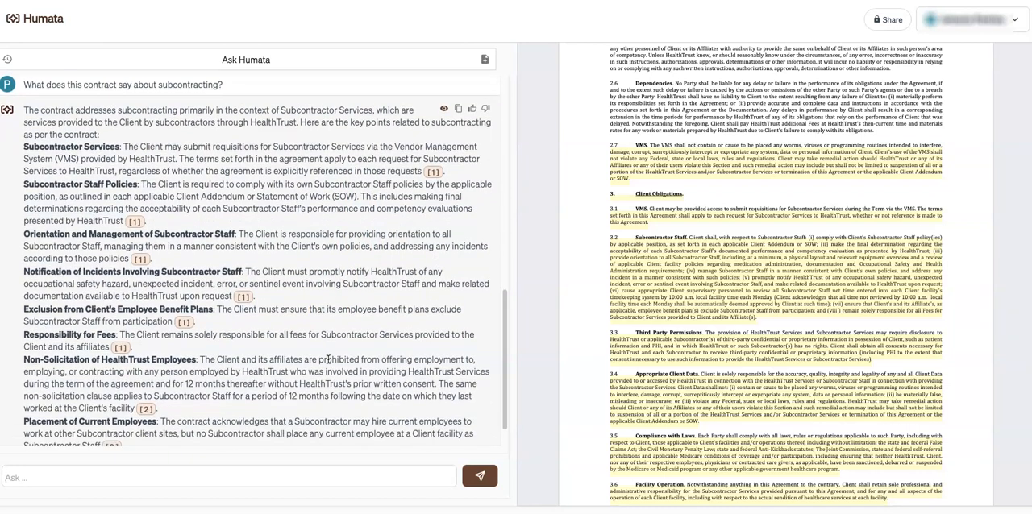
scroll(down, 3)
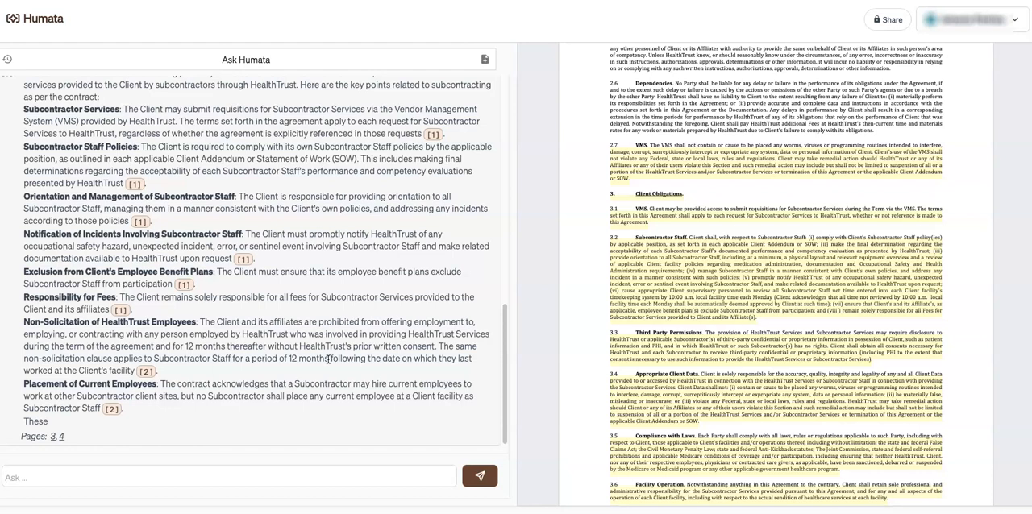
mouse_move(348, 171)
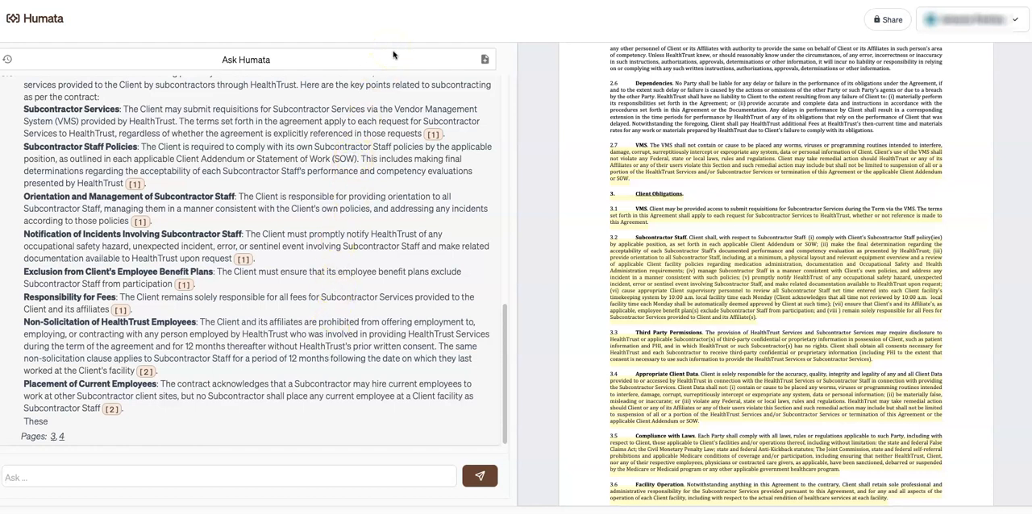
mouse_move(751, 23)
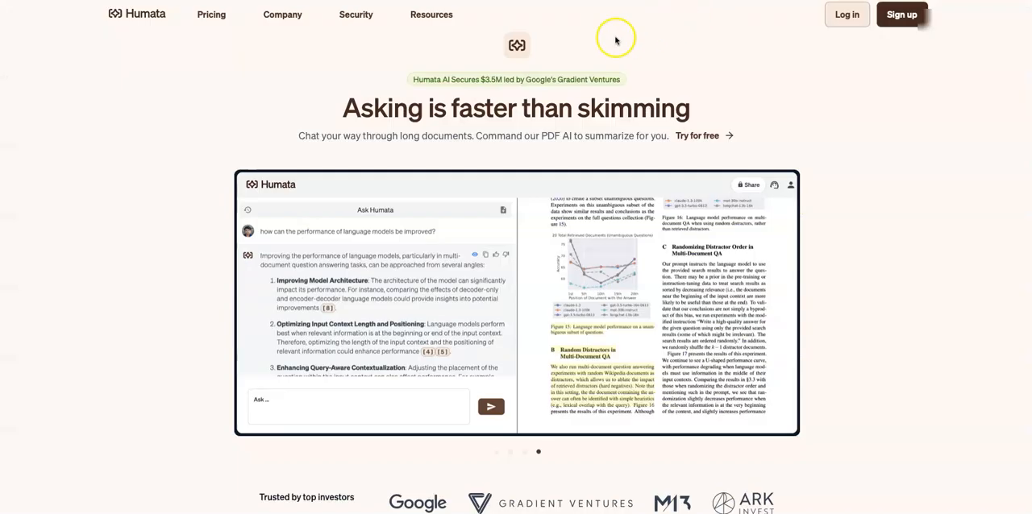
mouse_move(181, 109)
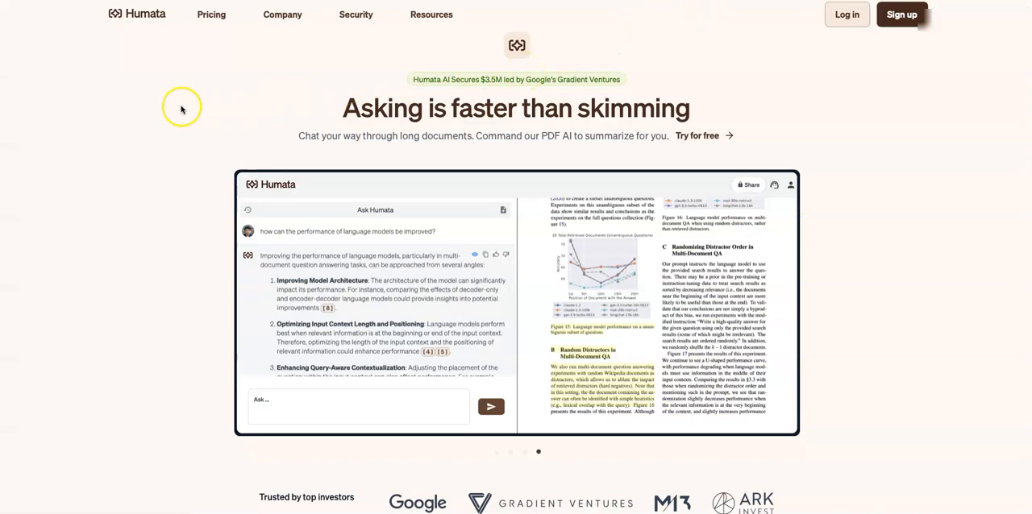
click(211, 14)
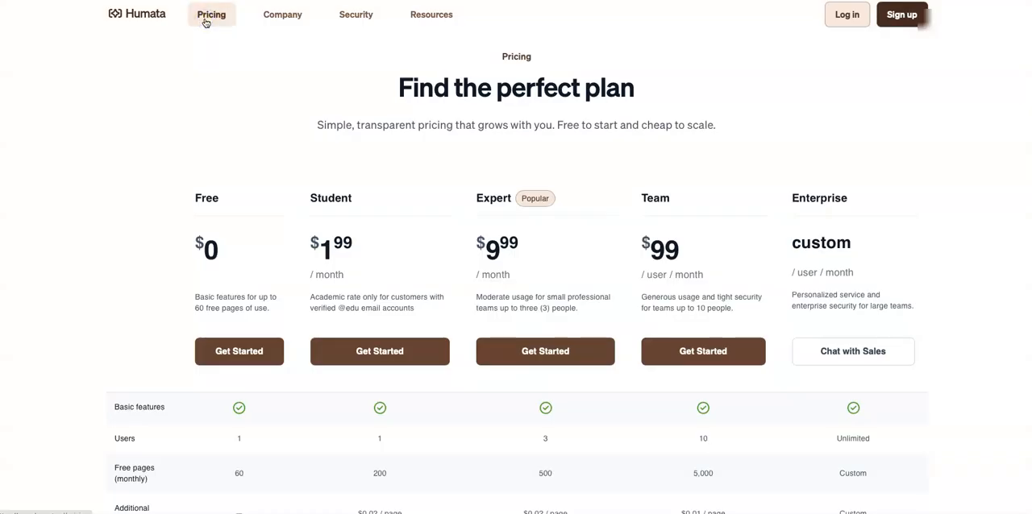
mouse_move(194, 266)
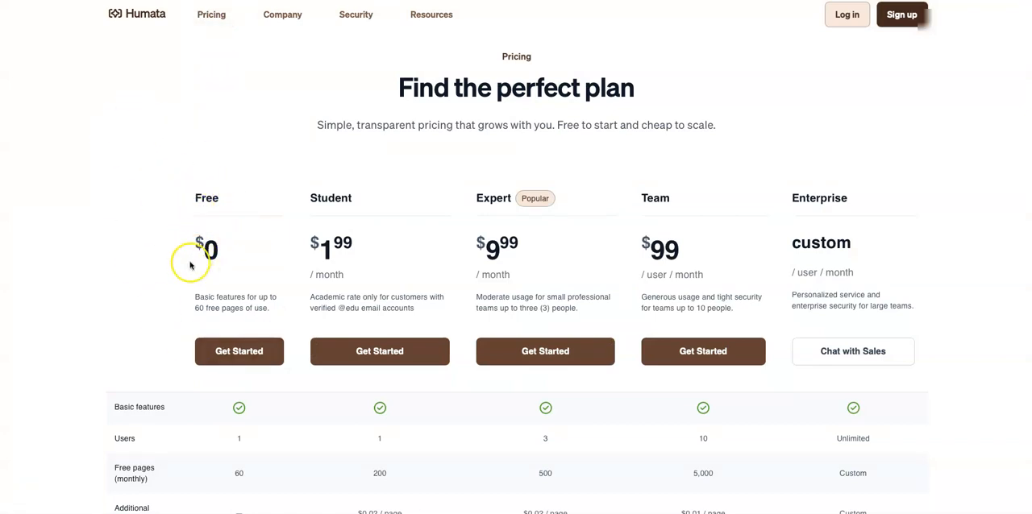
mouse_move(355, 266)
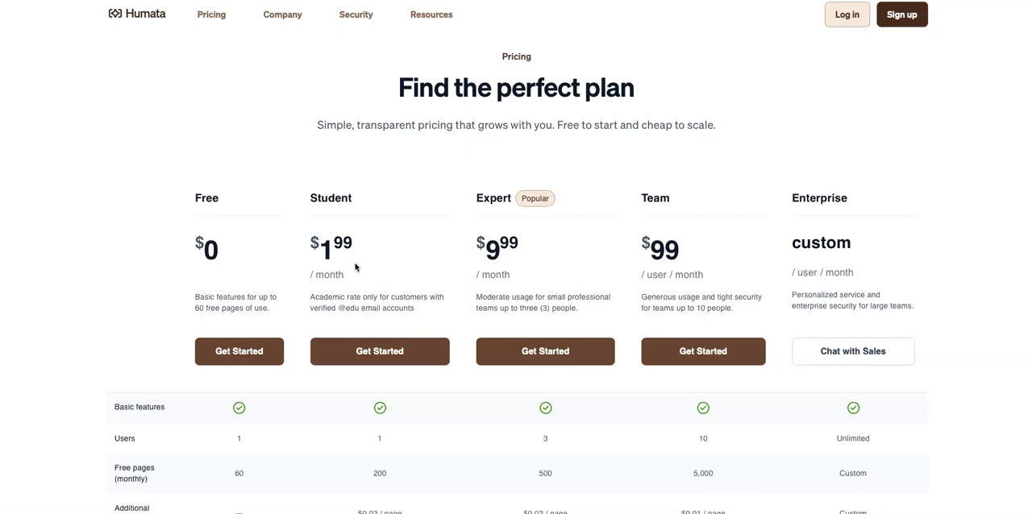
mouse_move(587, 129)
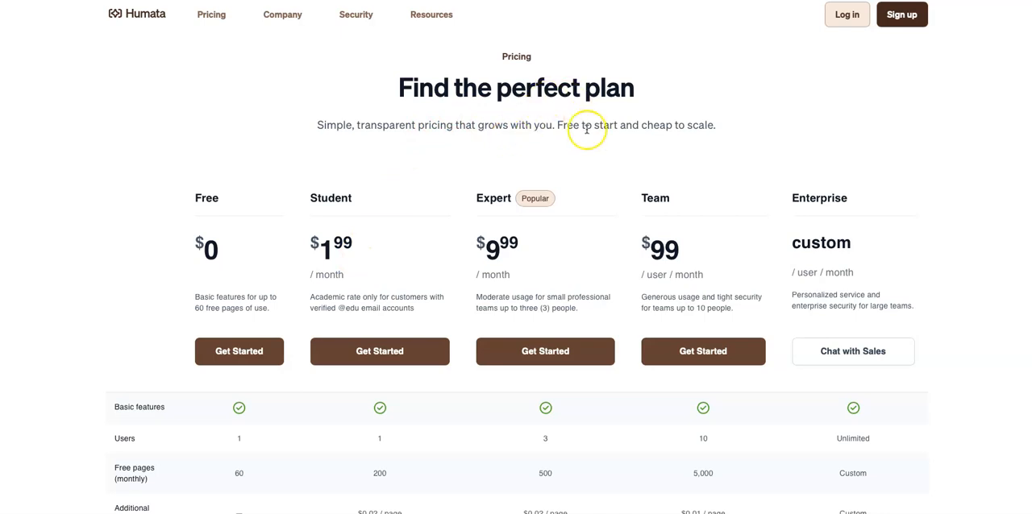
mouse_move(606, 259)
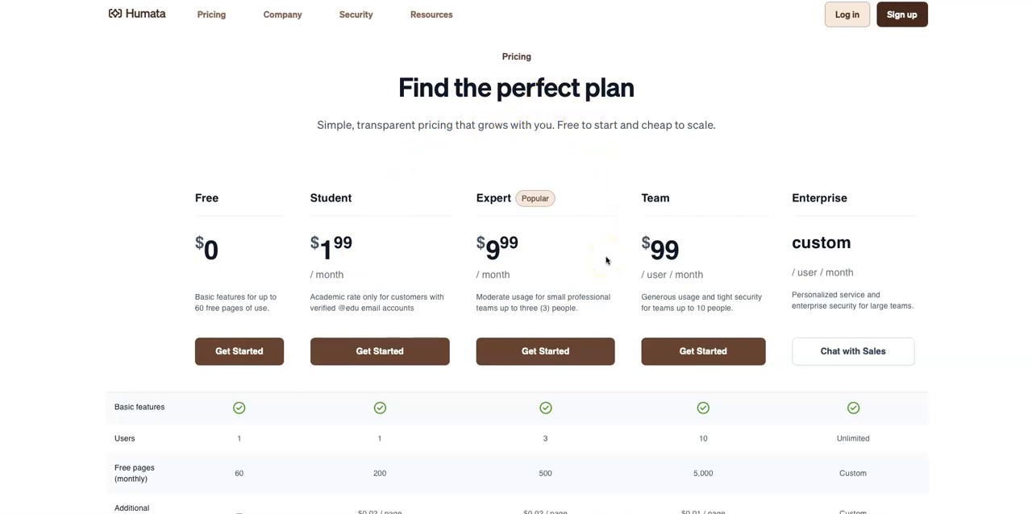
mouse_move(544, 271)
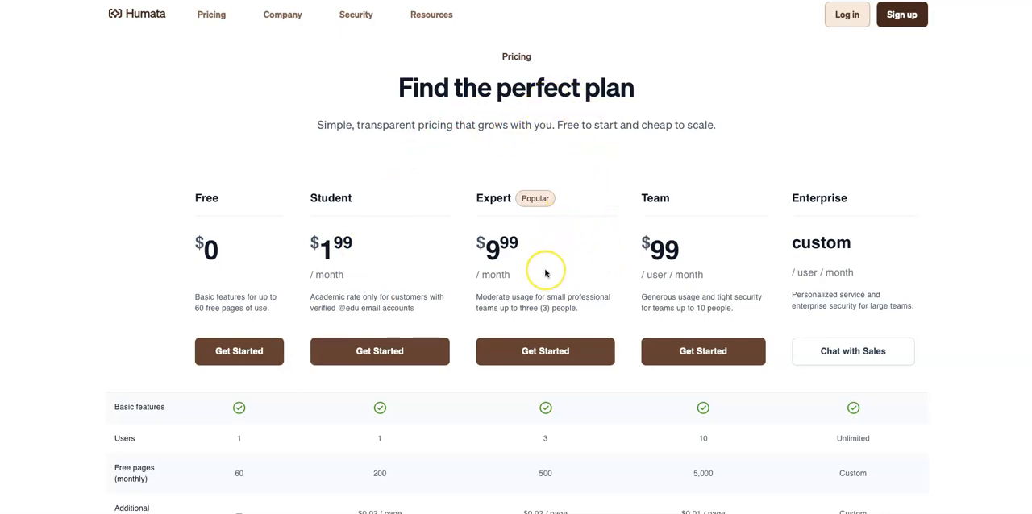
mouse_move(545, 271)
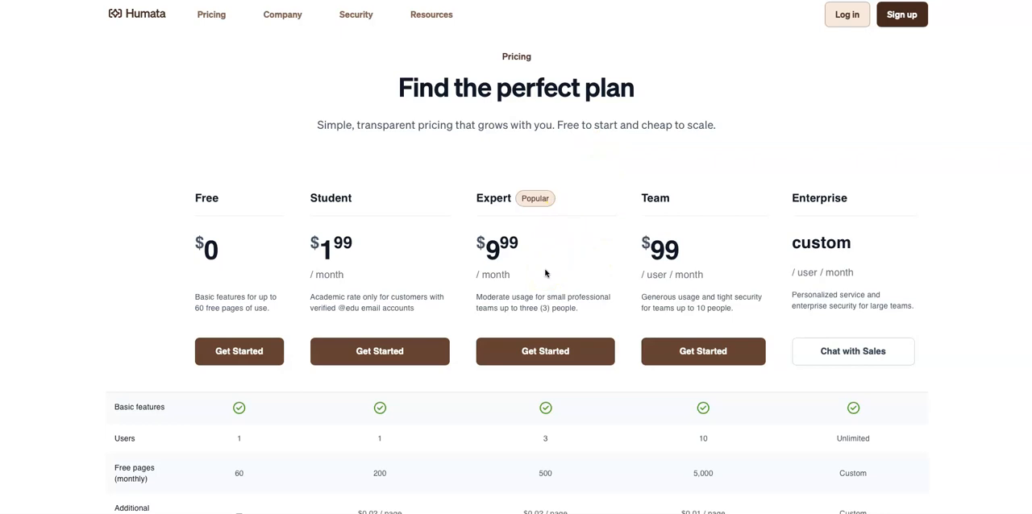
mouse_move(545, 274)
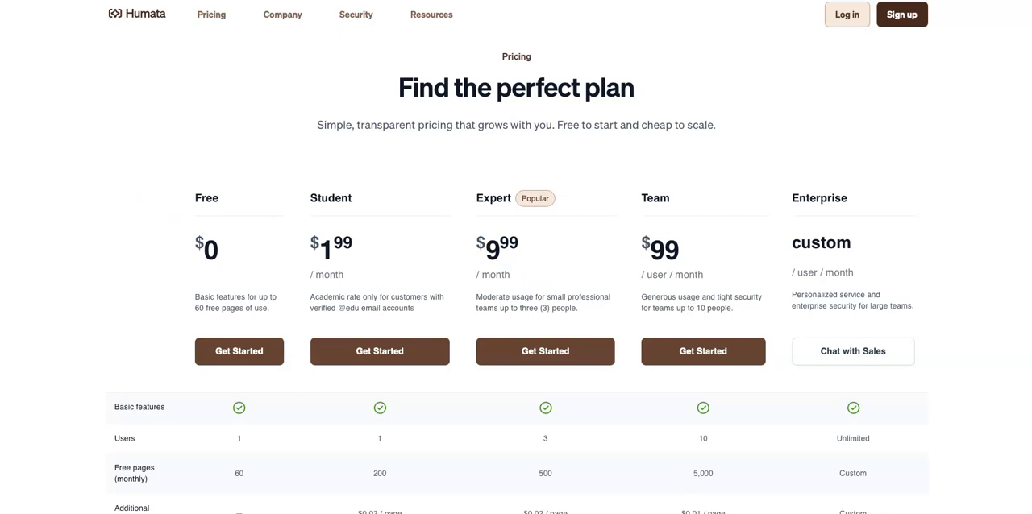